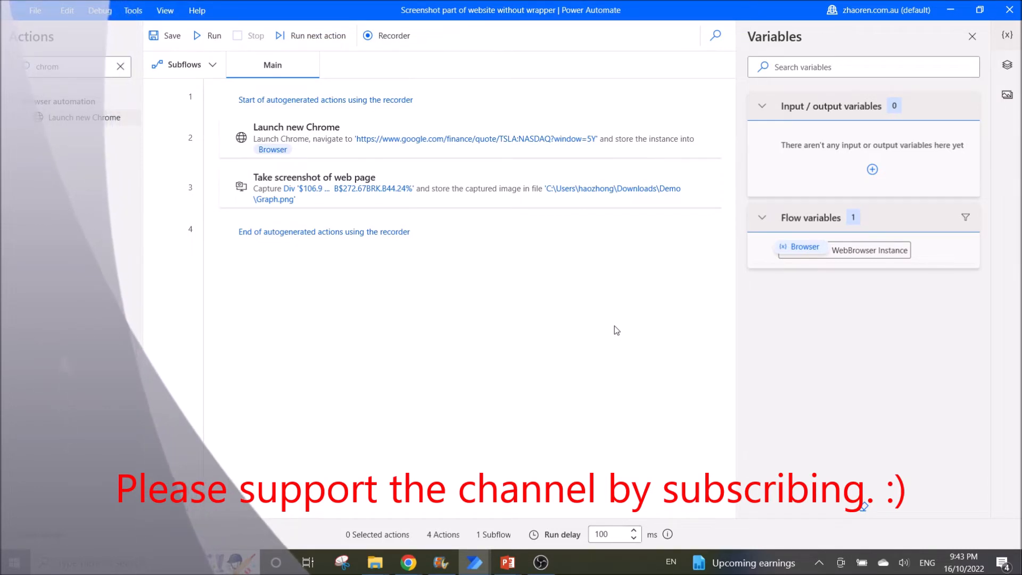
{"action": "mouse_move", "coordinate": [559, 330]}
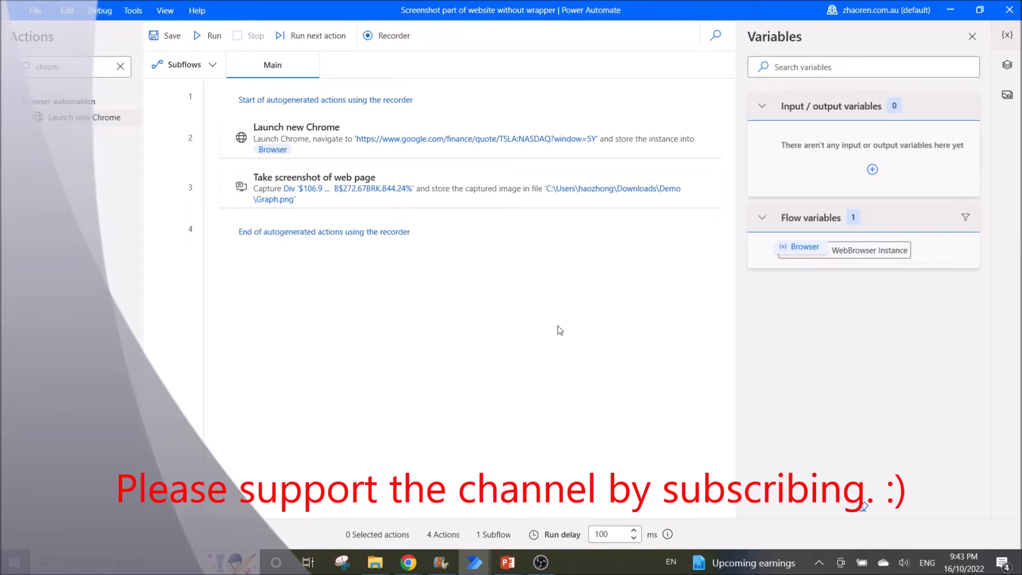
{"action": "mouse_move", "coordinate": [359, 78]}
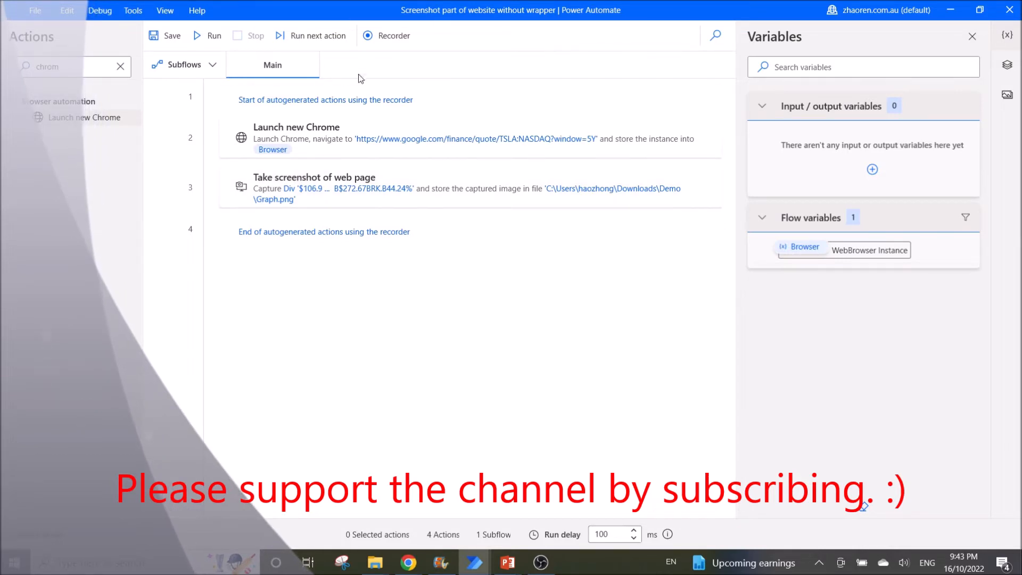
Launch the web recorder and bring the TSLA Google Finance page in Chrome forward.
{"action": "left_click", "coordinate": [385, 35]}
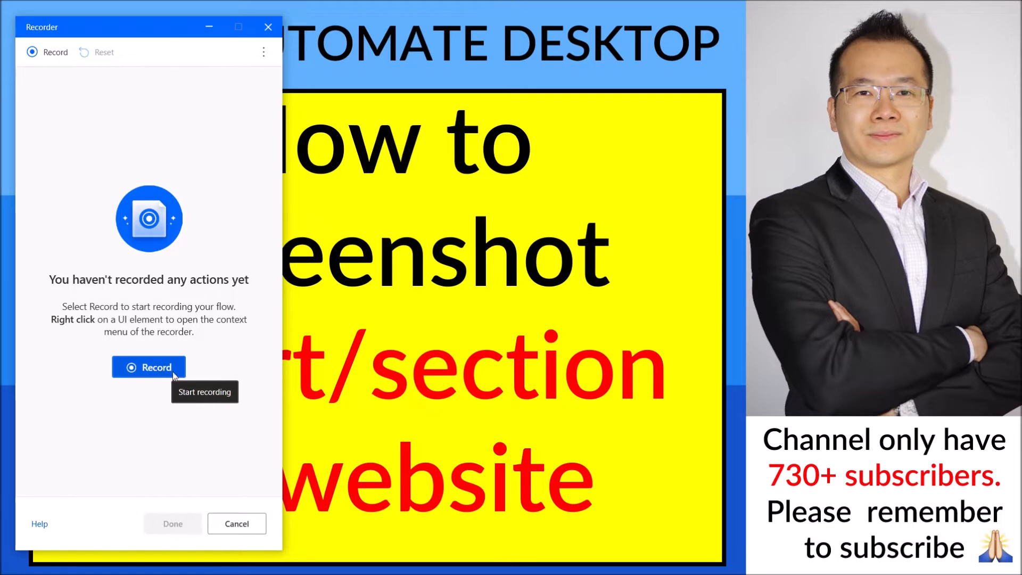
{"action": "mouse_move", "coordinate": [509, 338]}
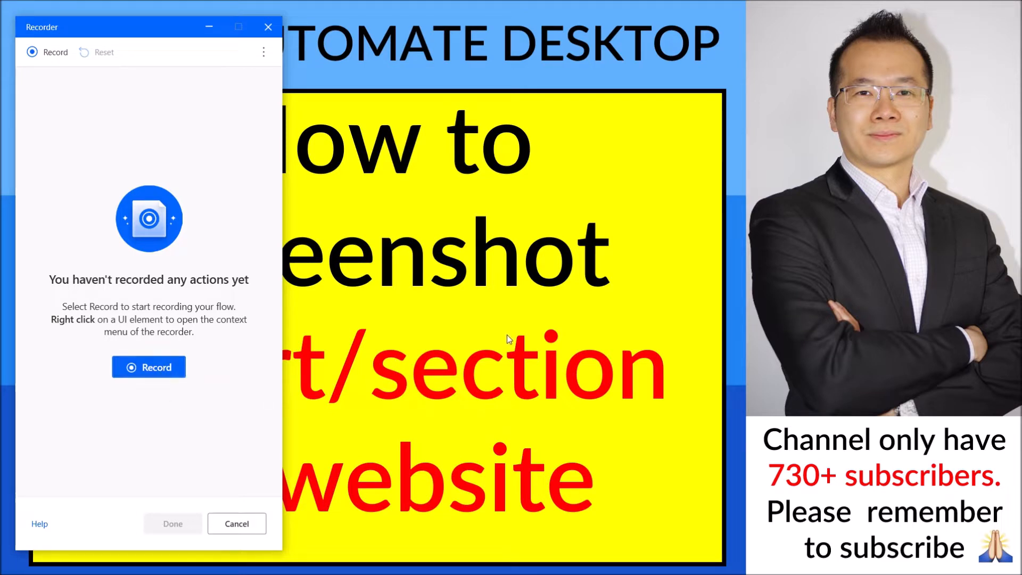
{"action": "mouse_move", "coordinate": [504, 476]}
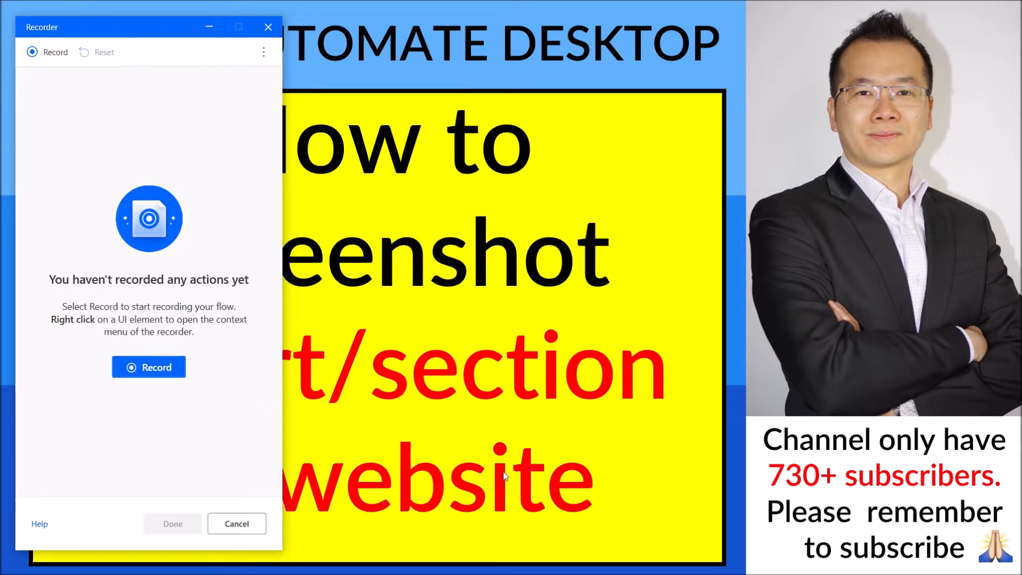
{"action": "mouse_move", "coordinate": [424, 570]}
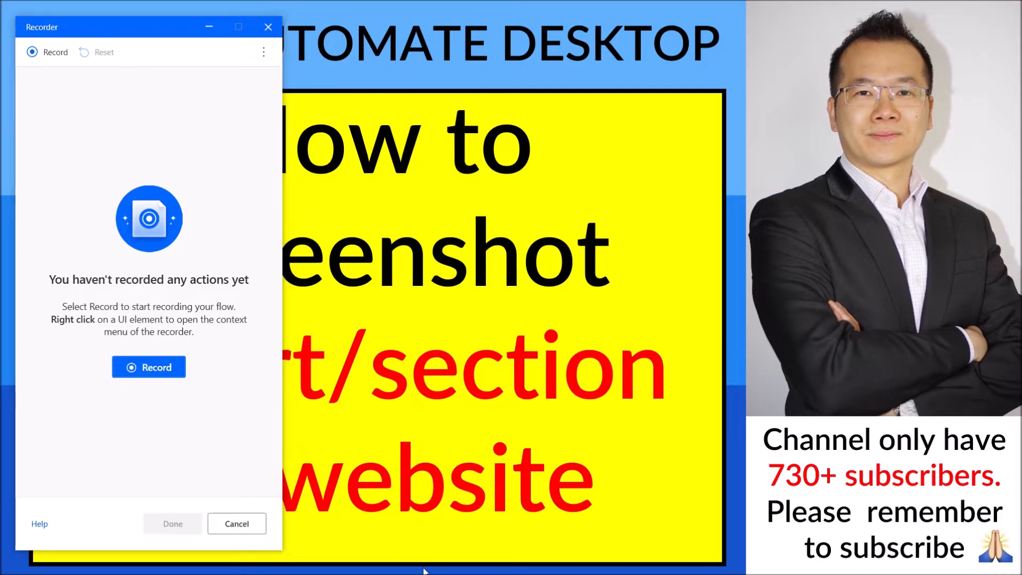
{"action": "left_click", "coordinate": [13, 562]}
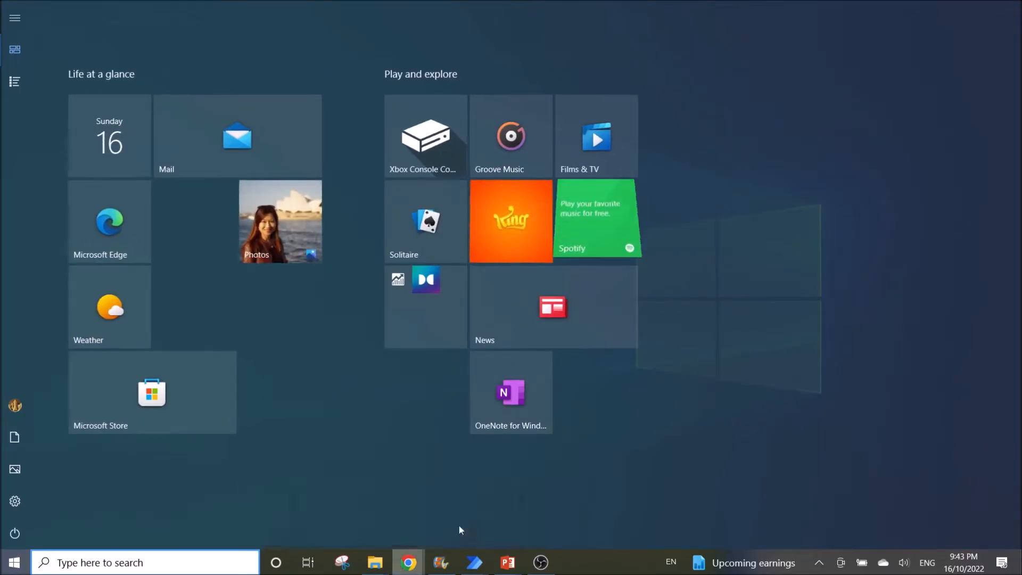
{"action": "left_click", "coordinate": [408, 562]}
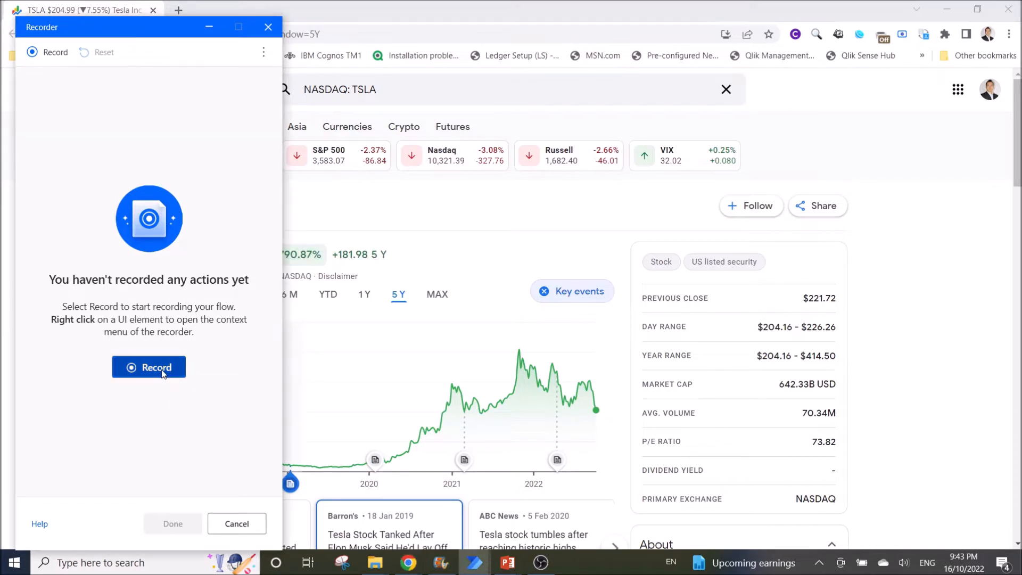
Start recording and switch to the Google Finance page to capture the price/chart section.
{"action": "left_click", "coordinate": [150, 367]}
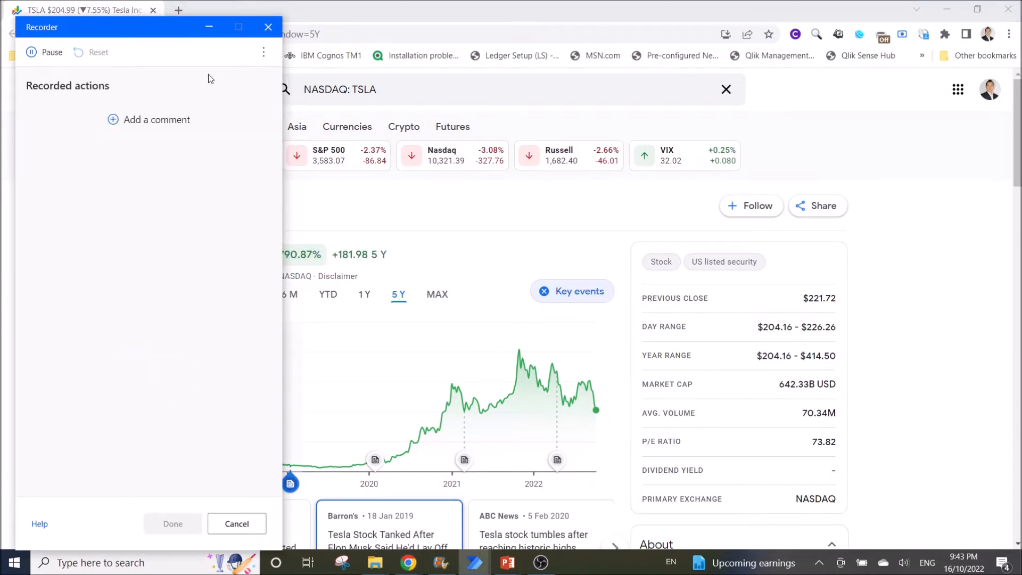
{"action": "left_click", "coordinate": [267, 27]}
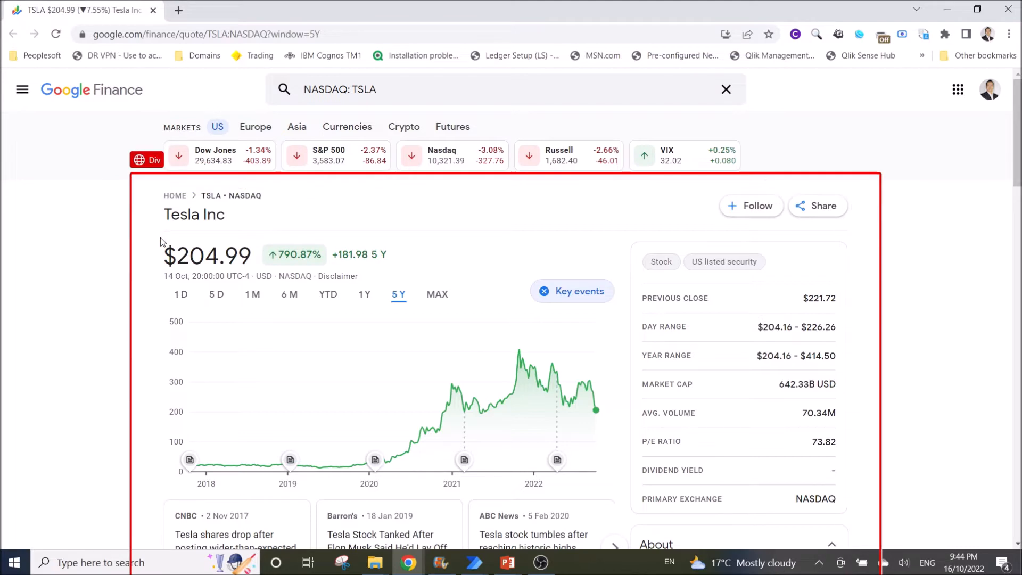
{"action": "mouse_move", "coordinate": [150, 246]}
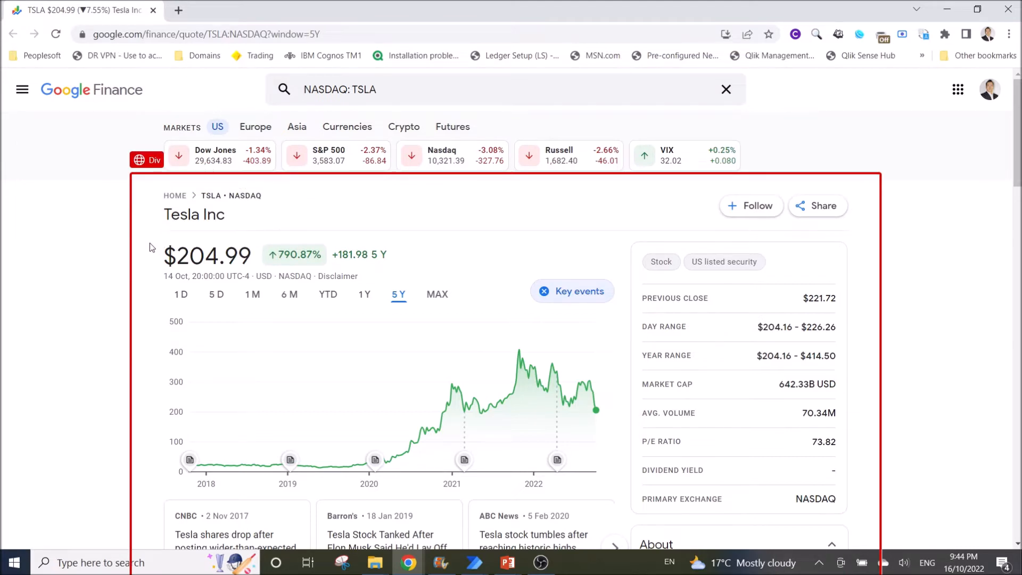
{"action": "mouse_move", "coordinate": [169, 265]}
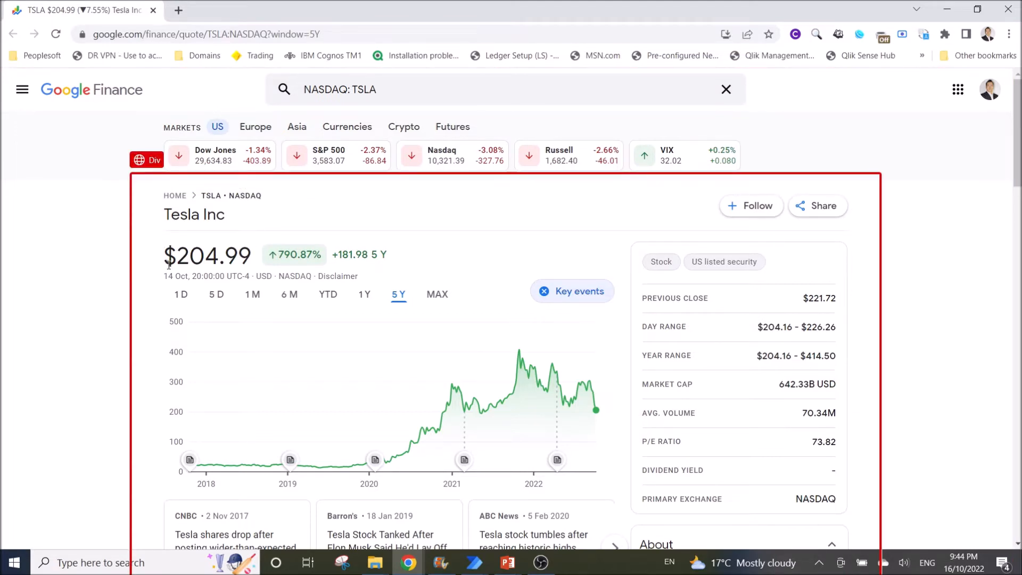
{"action": "mouse_move", "coordinate": [157, 281]}
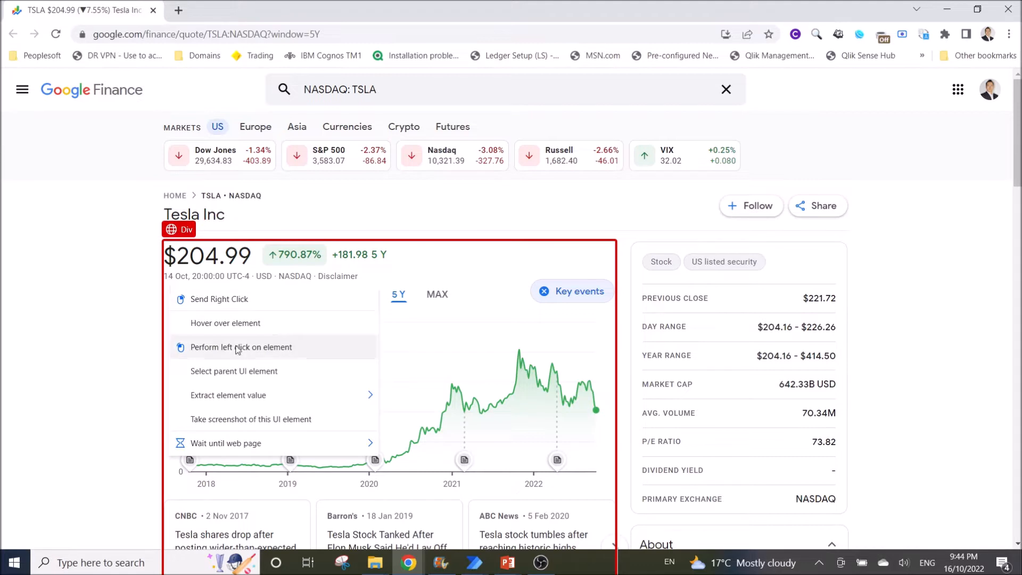
{"action": "mouse_move", "coordinate": [217, 423]}
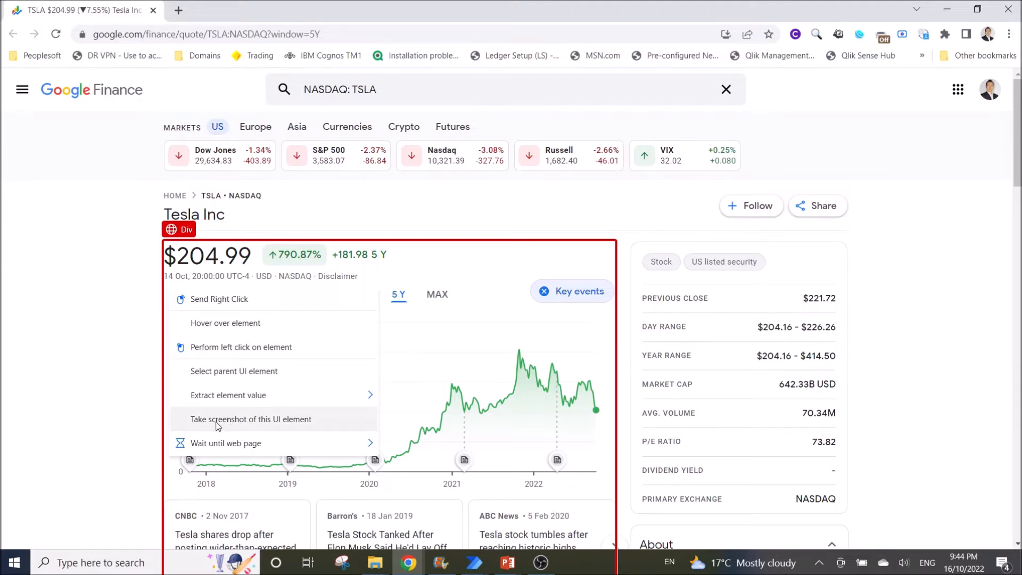
{"action": "mouse_move", "coordinate": [288, 426]}
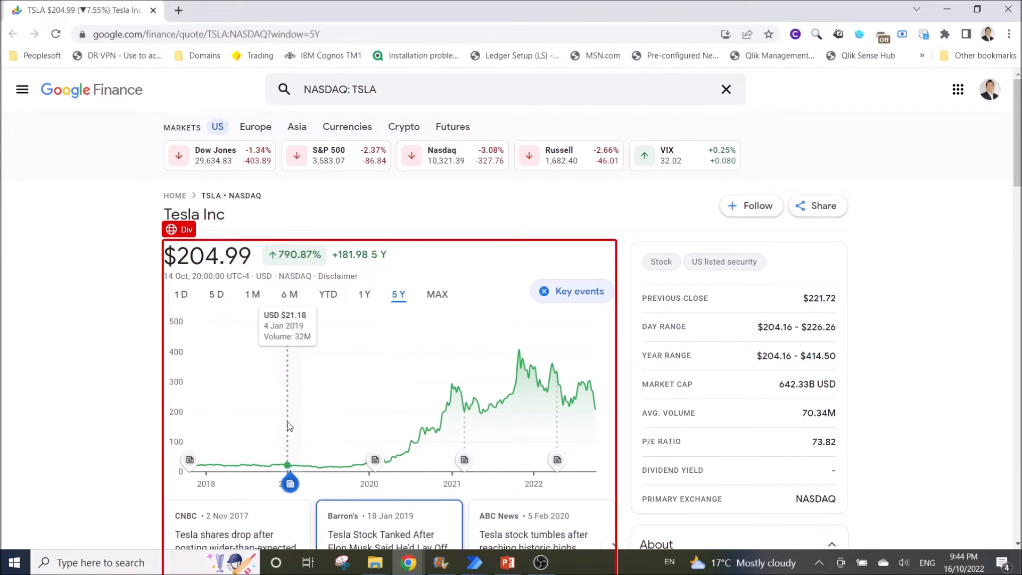
{"action": "mouse_move", "coordinate": [469, 452]}
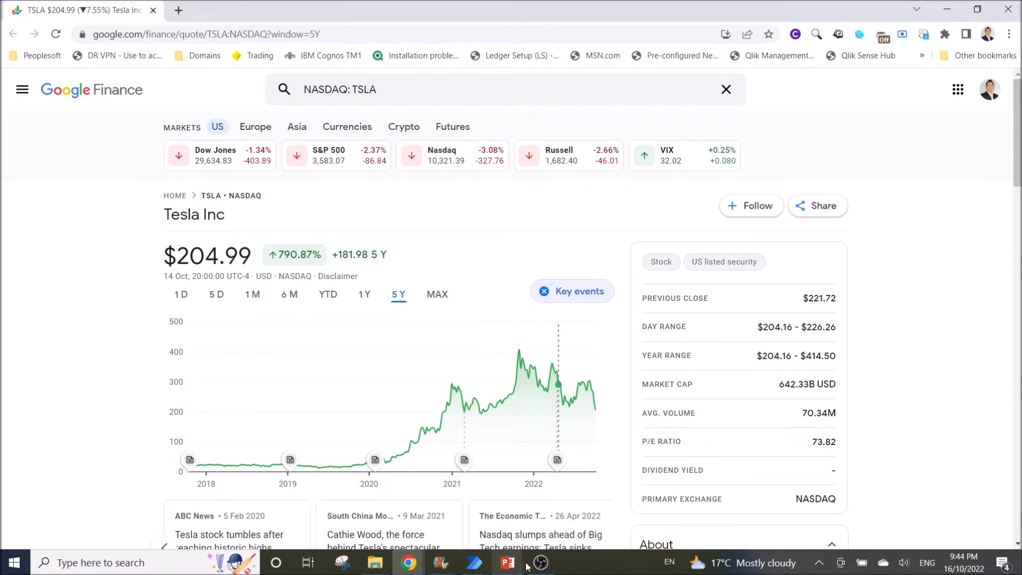
{"action": "mouse_move", "coordinate": [474, 562]}
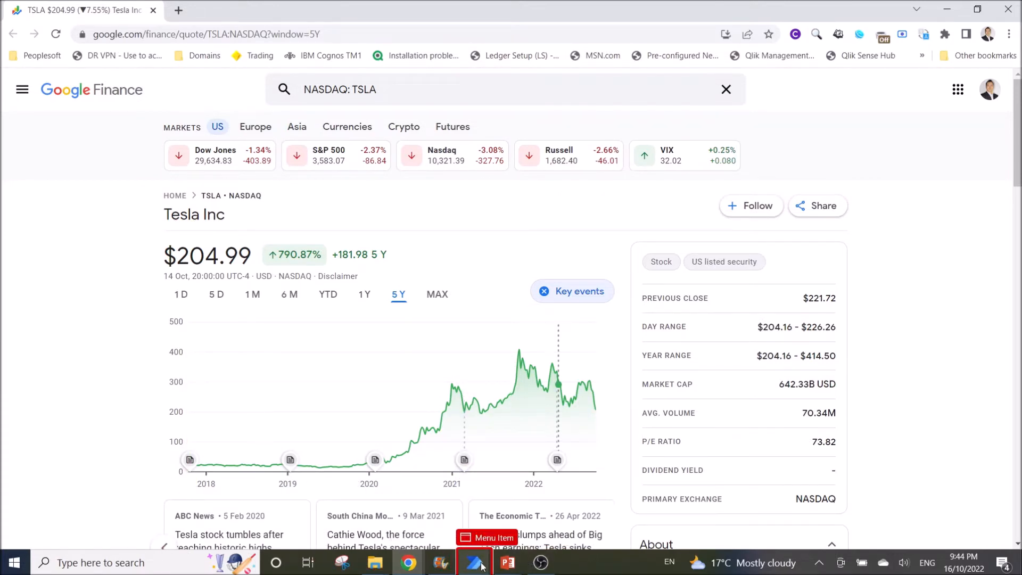
Finish recording so the Chrome-attach and screenshot actions are inserted into the flow.
{"action": "left_click", "coordinate": [475, 562]}
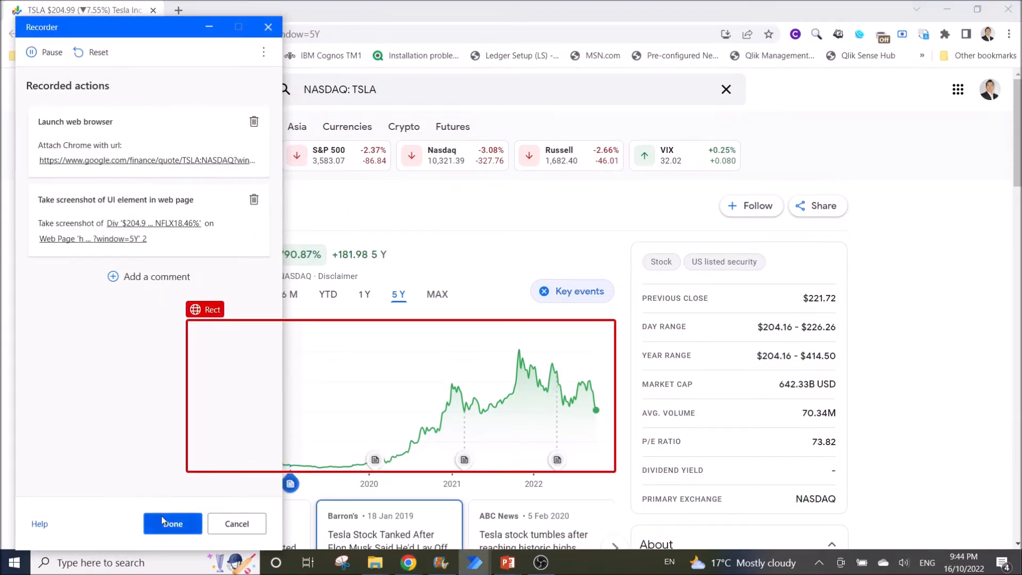
{"action": "left_click", "coordinate": [173, 524]}
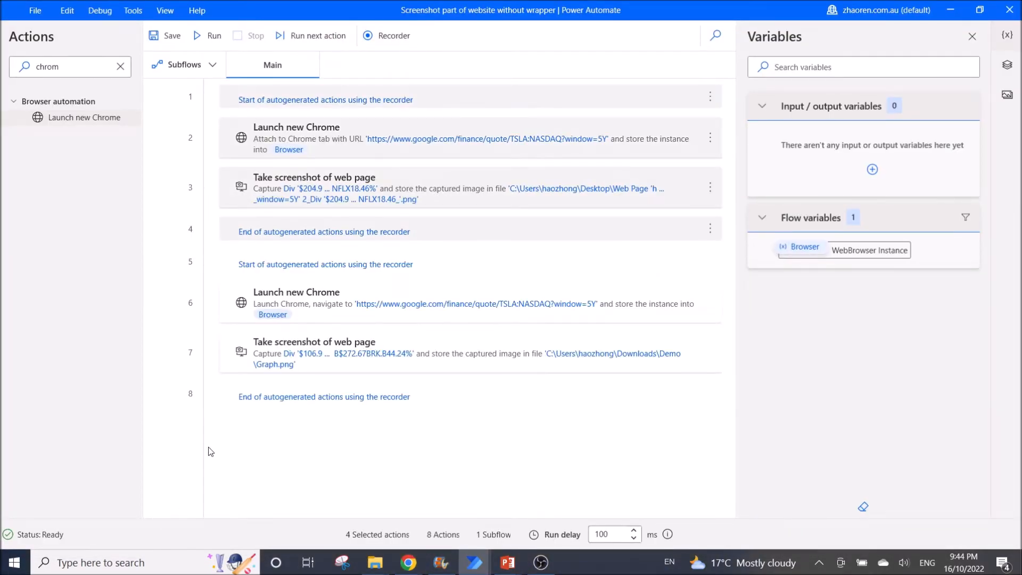
{"action": "mouse_move", "coordinate": [490, 158]}
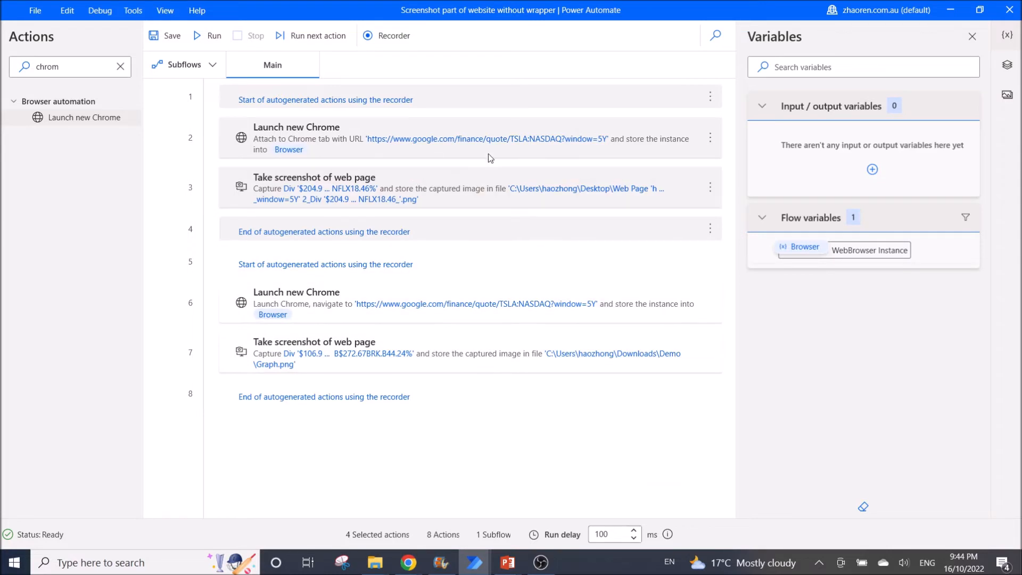
{"action": "mouse_move", "coordinate": [549, 225]}
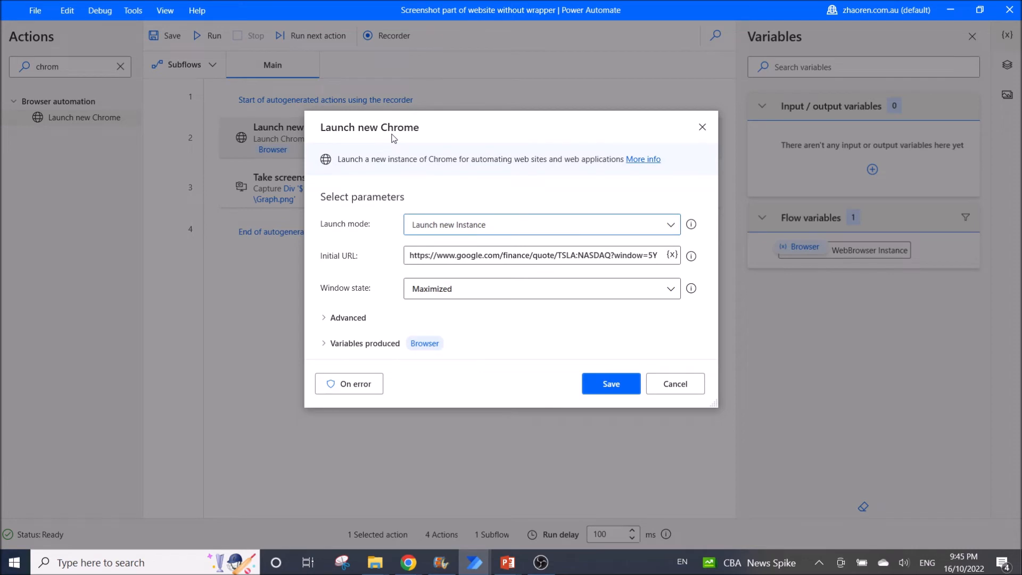
{"action": "mouse_move", "coordinate": [421, 142]}
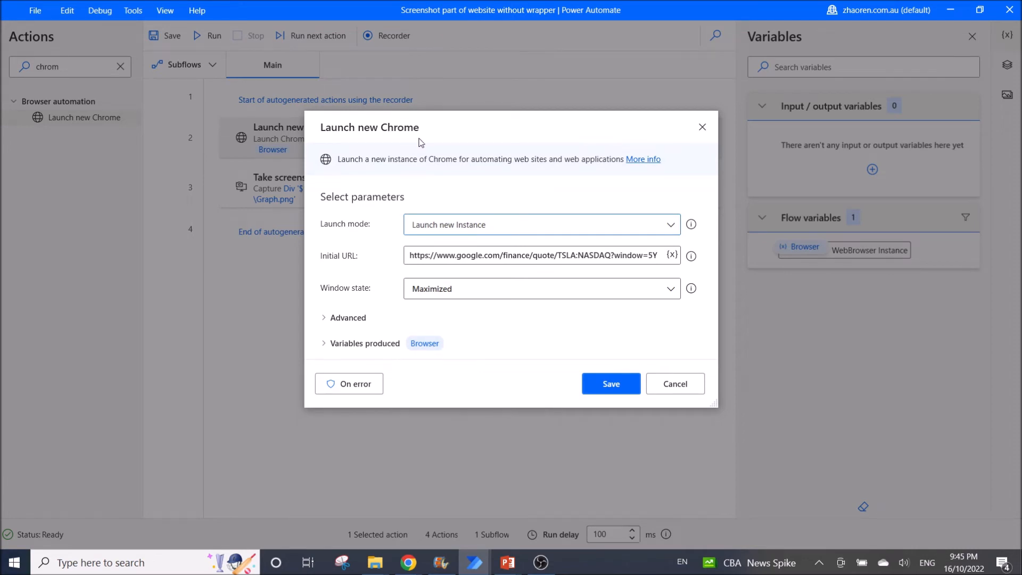
{"action": "mouse_move", "coordinate": [595, 362]}
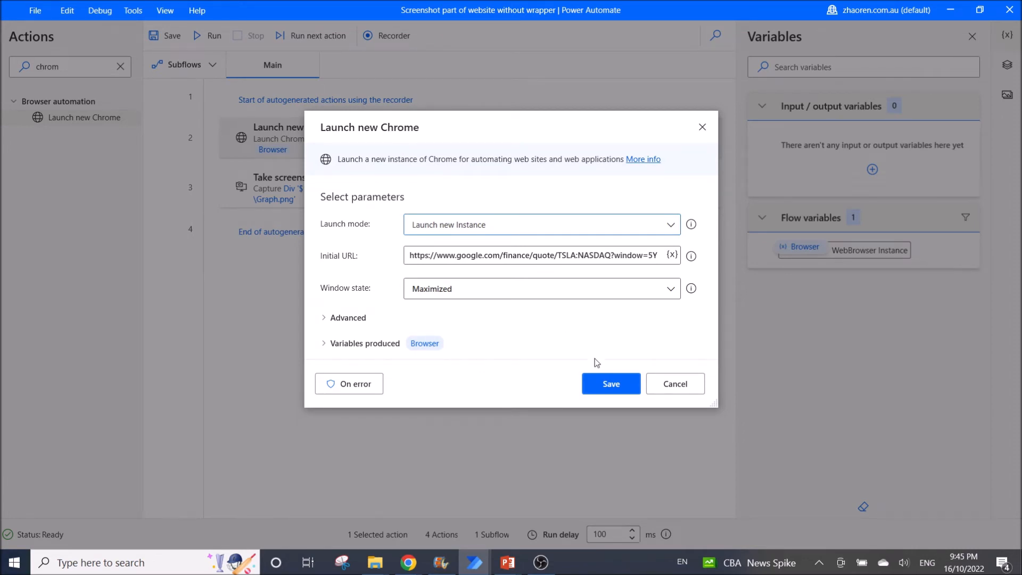
{"action": "mouse_move", "coordinate": [485, 333]}
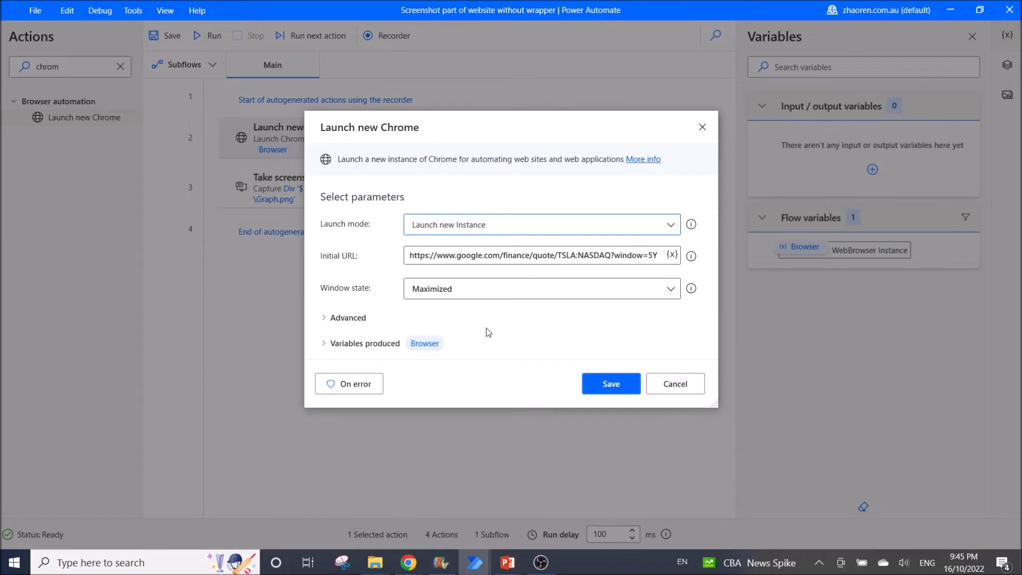
{"action": "mouse_move", "coordinate": [331, 237]}
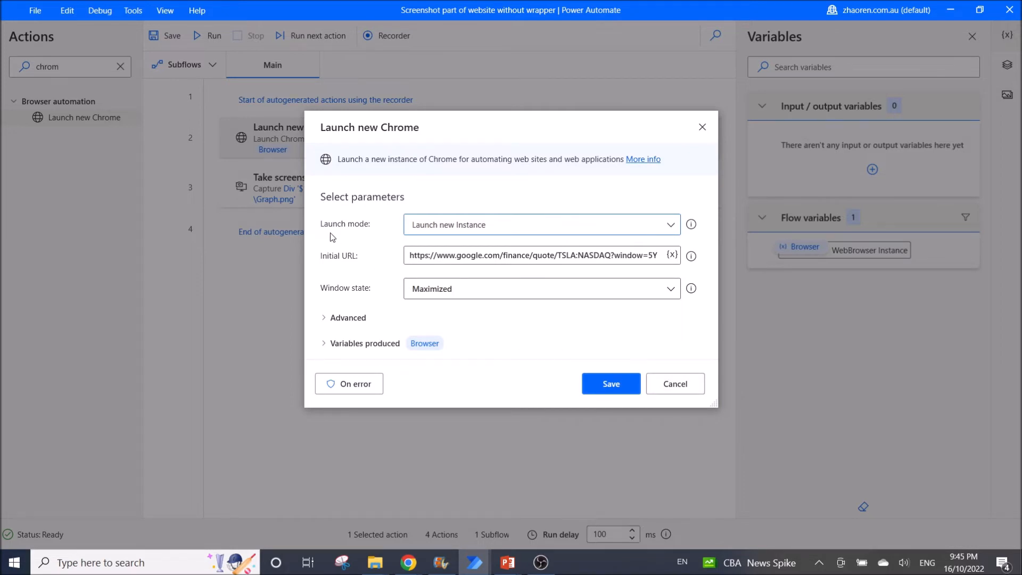
{"action": "mouse_move", "coordinate": [453, 224]}
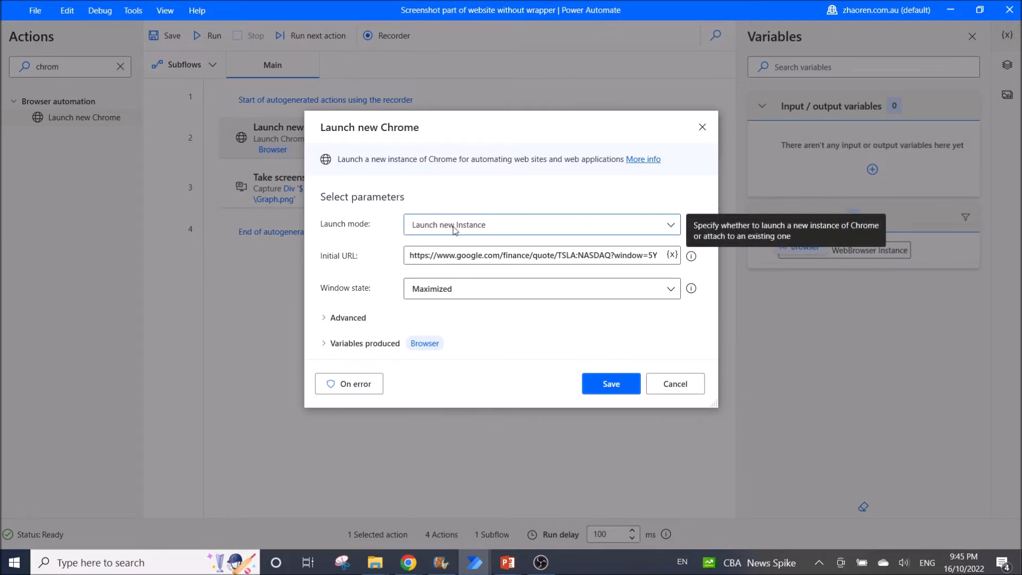
{"action": "mouse_move", "coordinate": [363, 266]}
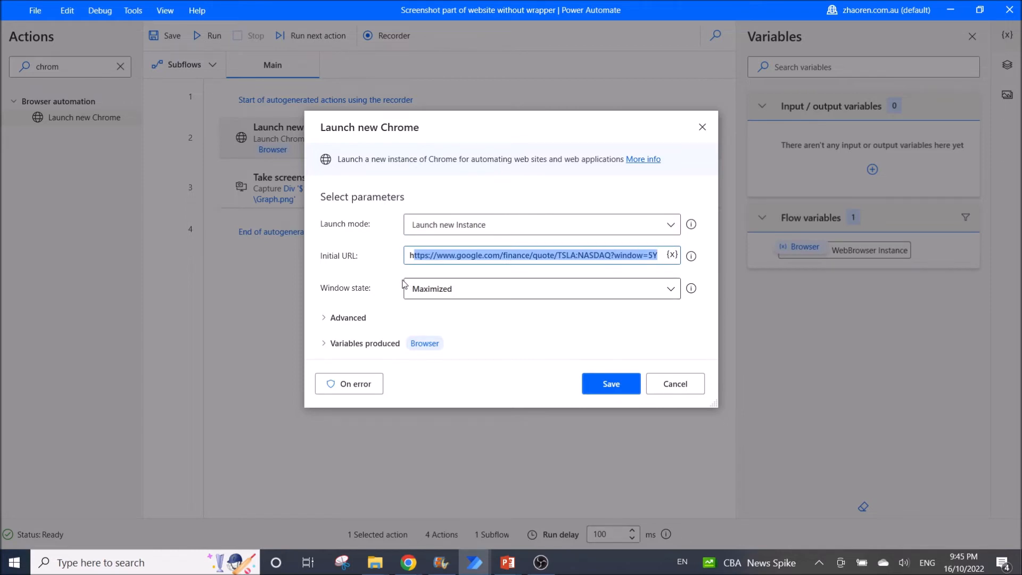
{"action": "mouse_move", "coordinate": [380, 303]}
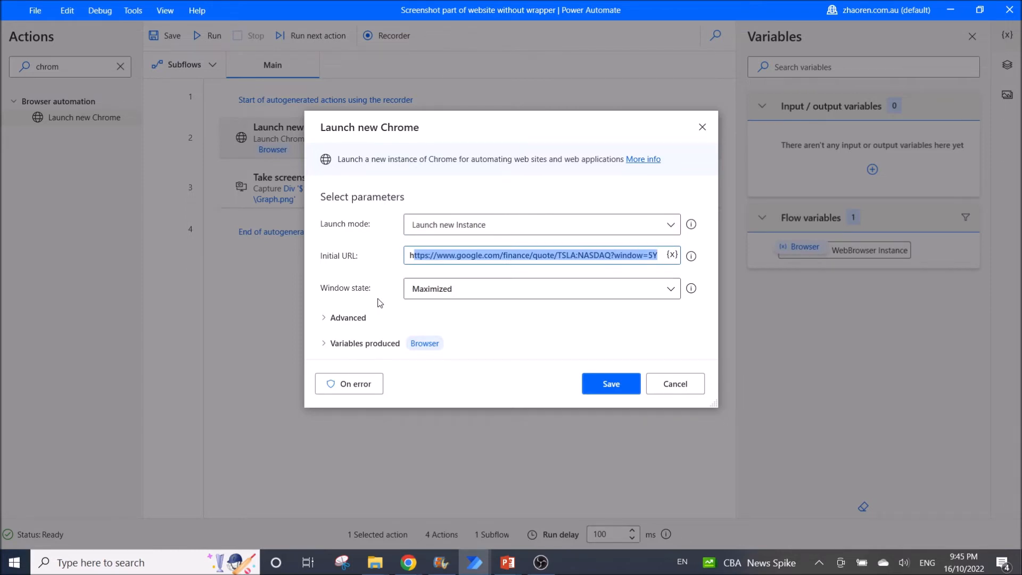
{"action": "mouse_move", "coordinate": [442, 289]}
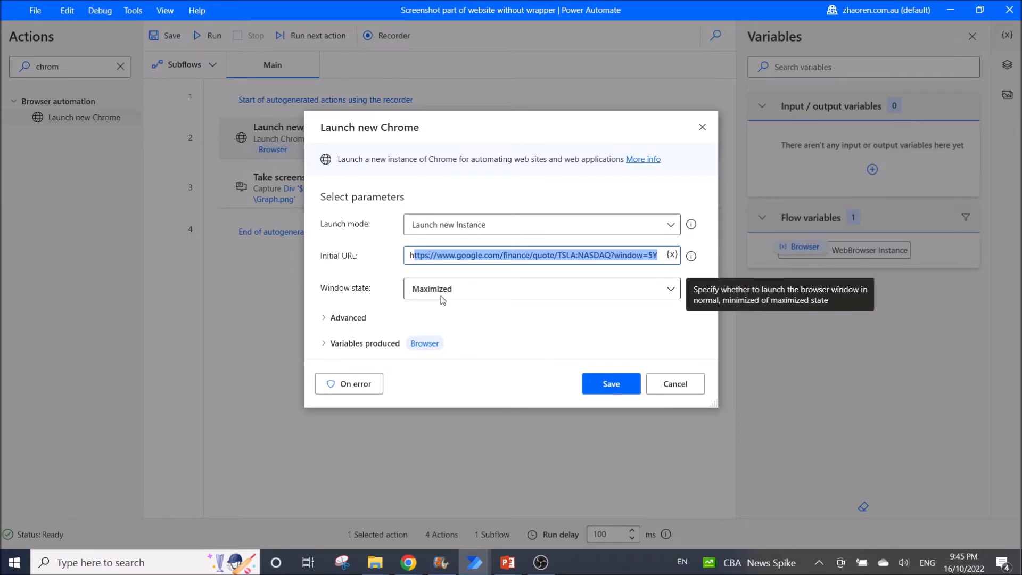
{"action": "mouse_move", "coordinate": [675, 390]}
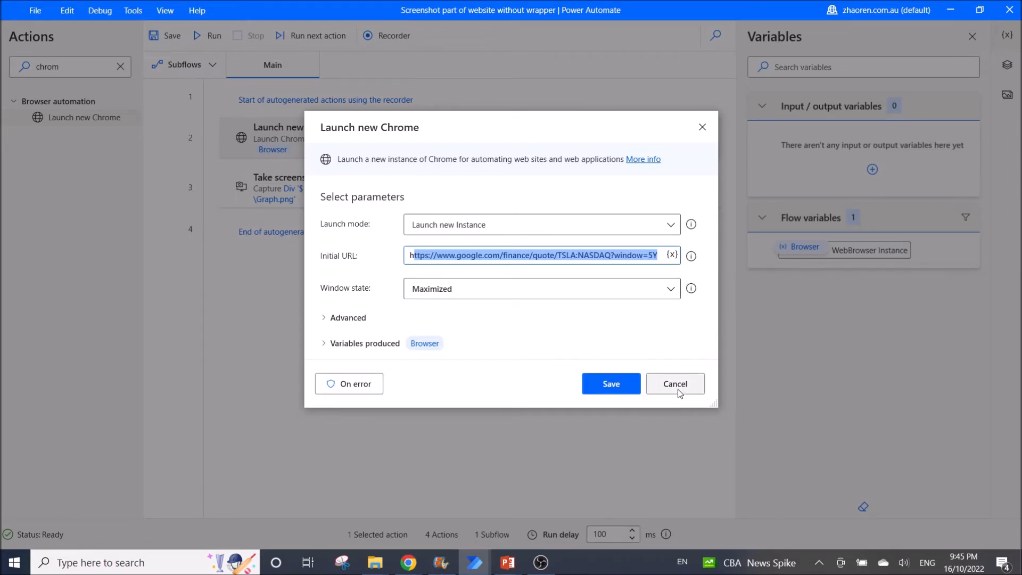
{"action": "mouse_move", "coordinate": [656, 388]}
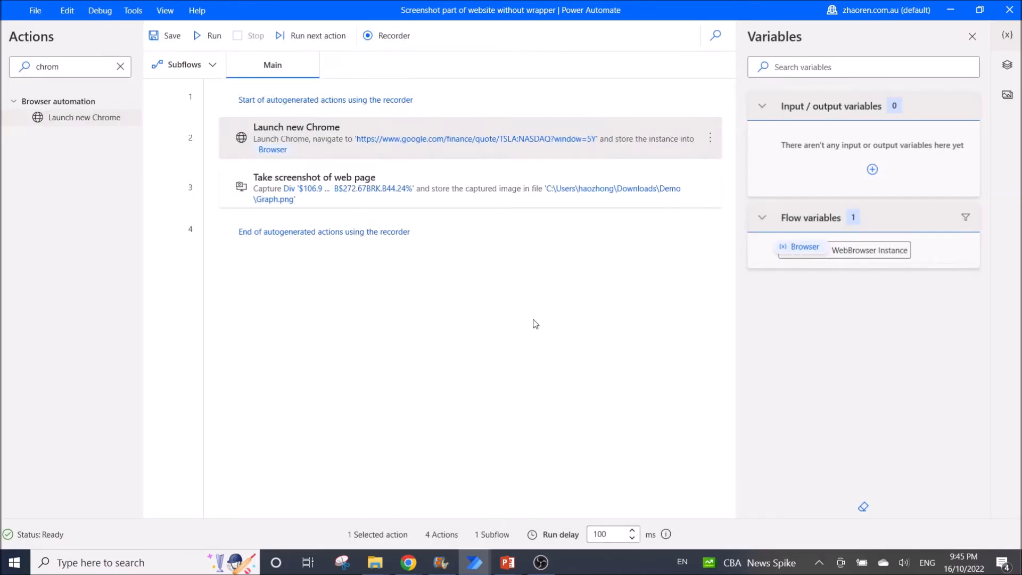
Review the web-page screenshot action's parameters, saving the element as Graph.png.
{"action": "double_click", "coordinate": [313, 188]}
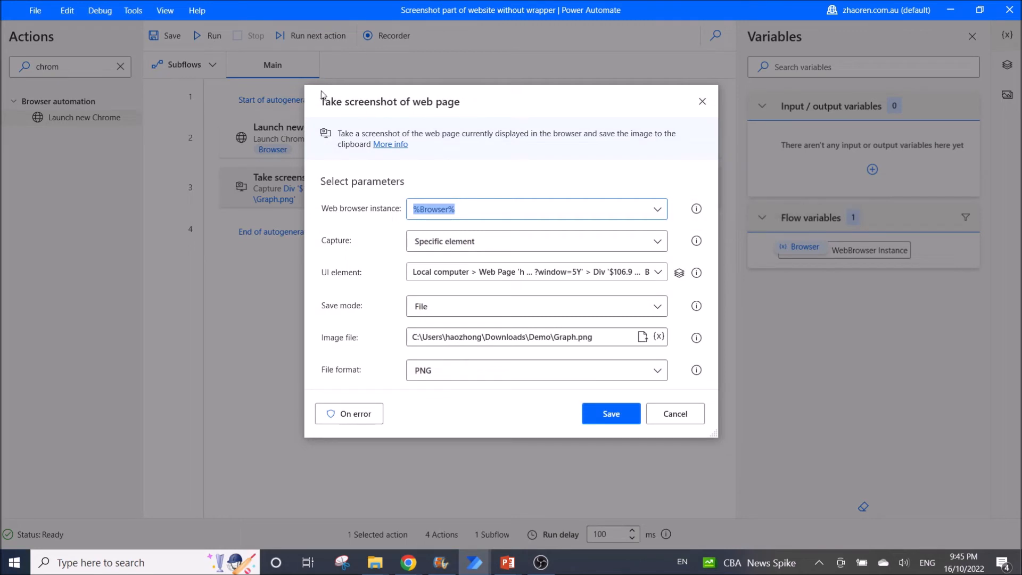
{"action": "mouse_move", "coordinate": [331, 249]}
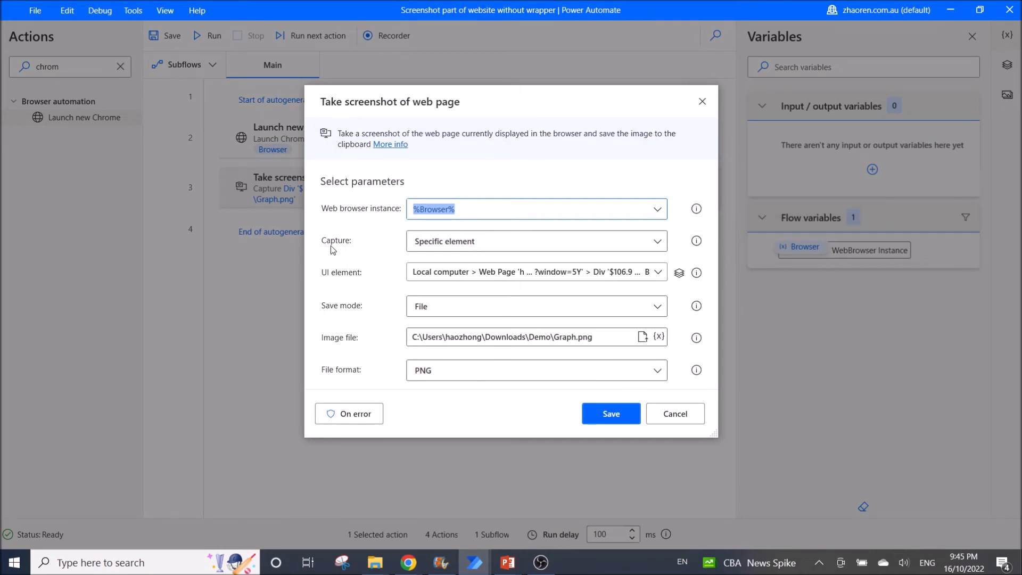
{"action": "mouse_move", "coordinate": [483, 248]}
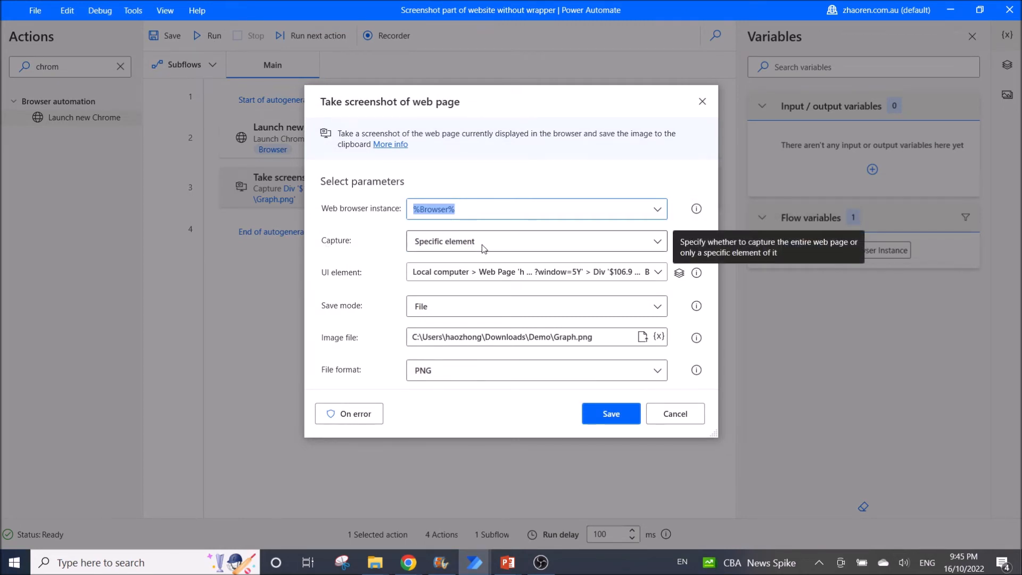
{"action": "mouse_move", "coordinate": [327, 281]}
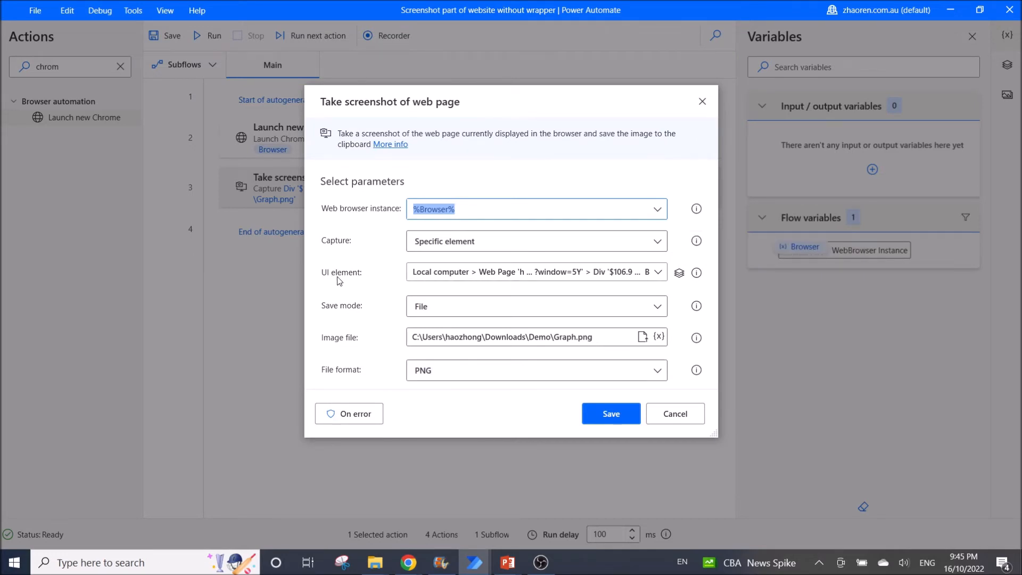
{"action": "mouse_move", "coordinate": [640, 291]}
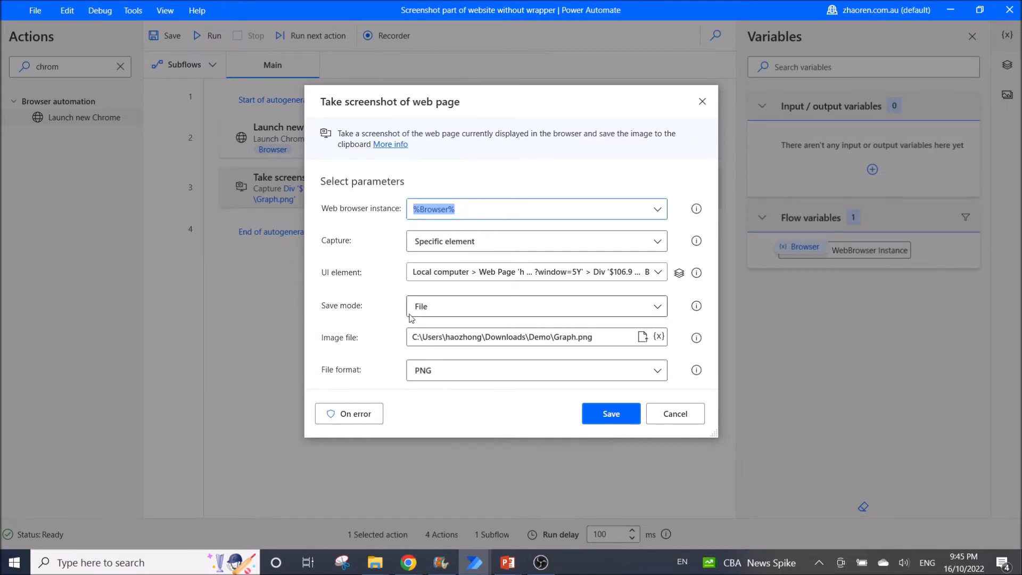
{"action": "mouse_move", "coordinate": [358, 347]}
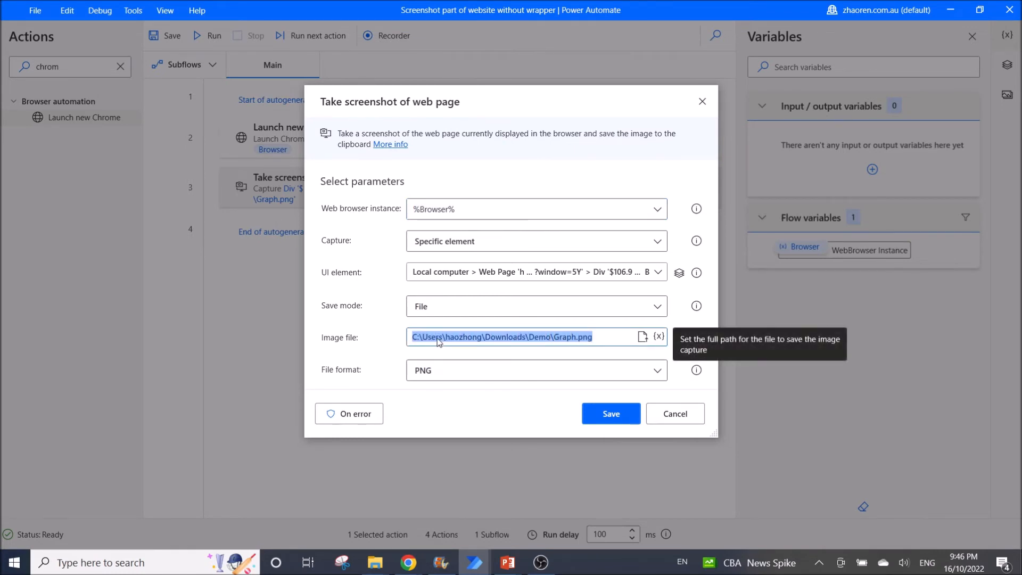
{"action": "mouse_move", "coordinate": [485, 336]}
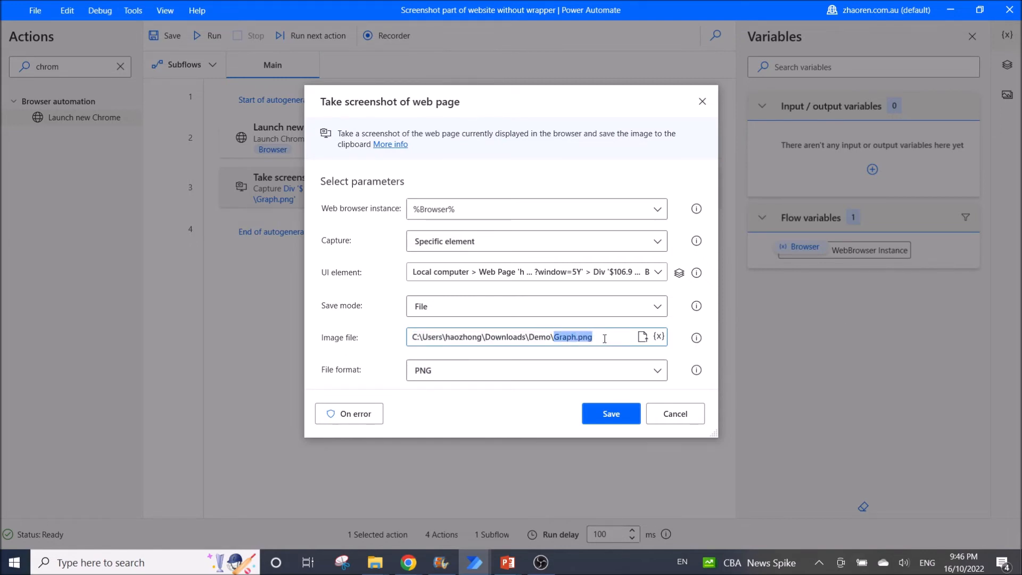
{"action": "mouse_move", "coordinate": [583, 346]}
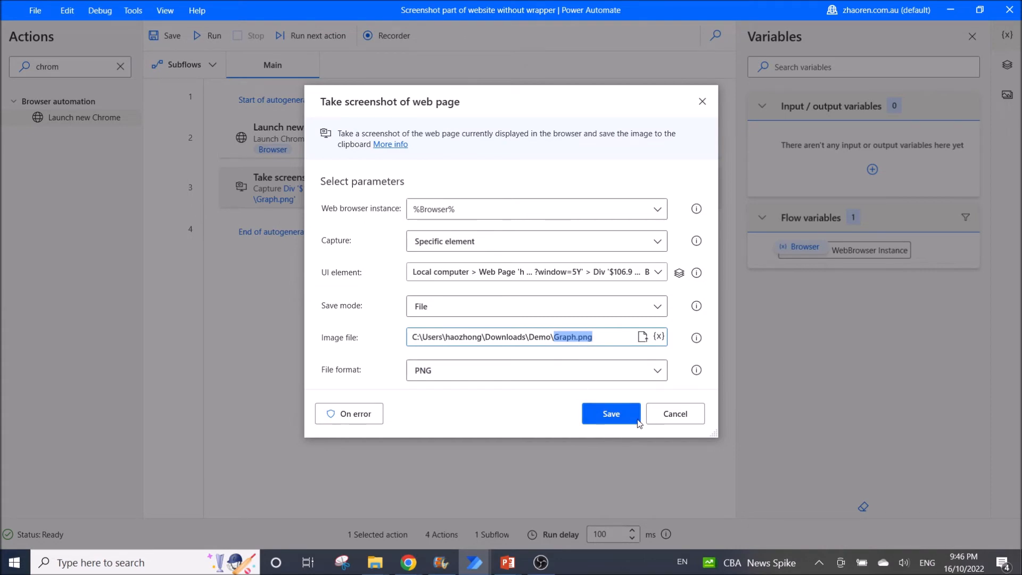
Save the screenshot settings and run the flow, which opens Tesla's five-year chart in Chrome.
{"action": "left_click", "coordinate": [610, 413]}
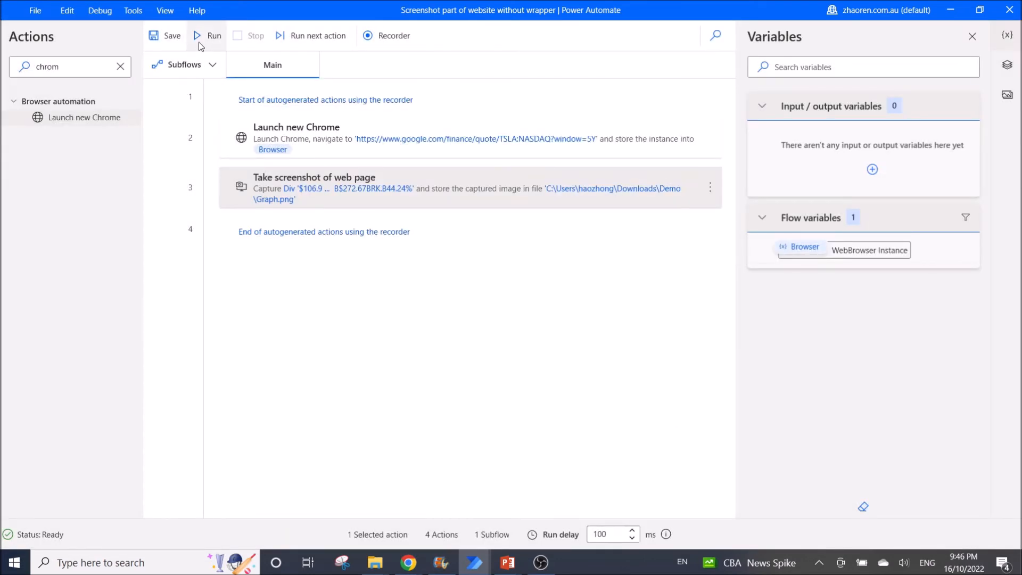
{"action": "left_click", "coordinate": [214, 35]}
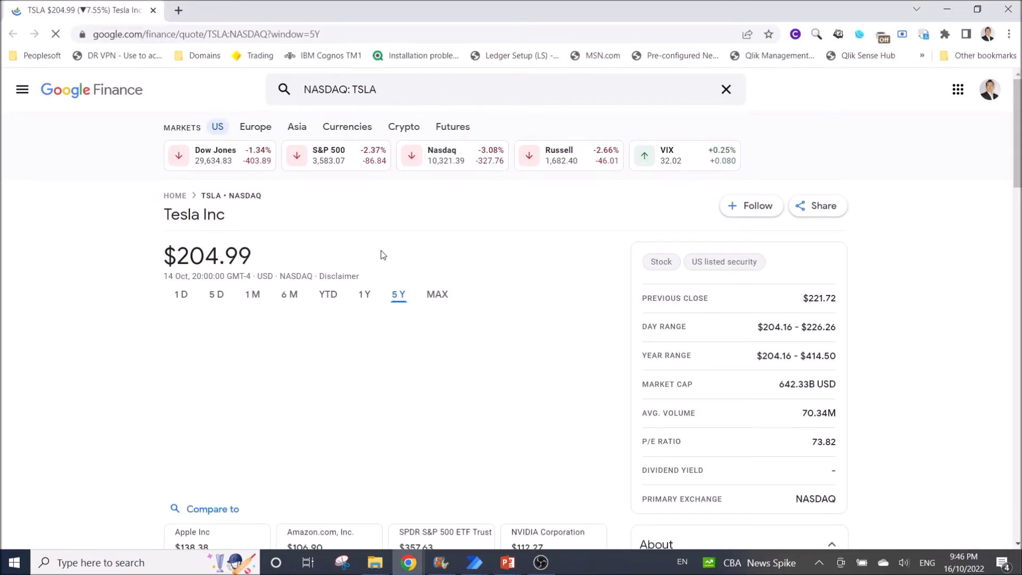
{"action": "scroll", "scroll_direction": "down", "scroll_amount": 3}
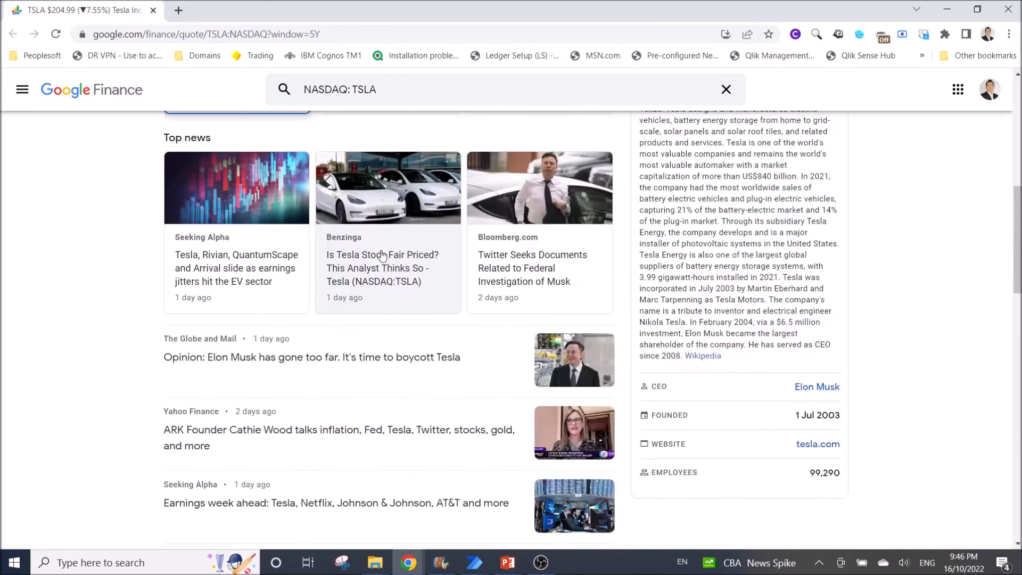
{"action": "scroll", "scroll_direction": "up", "scroll_amount": 3}
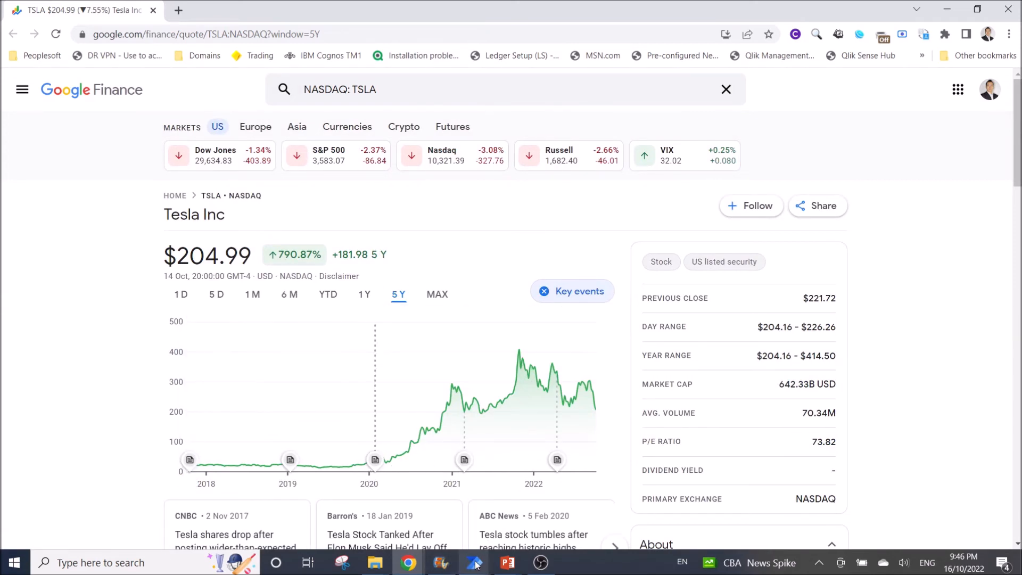
{"action": "left_click", "coordinate": [474, 563]}
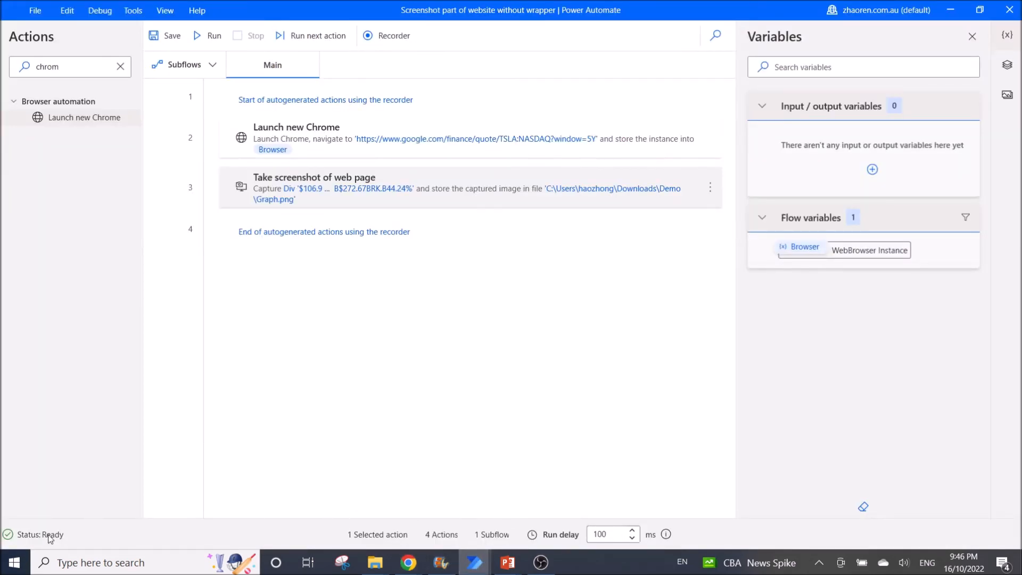
{"action": "mouse_move", "coordinate": [374, 562]}
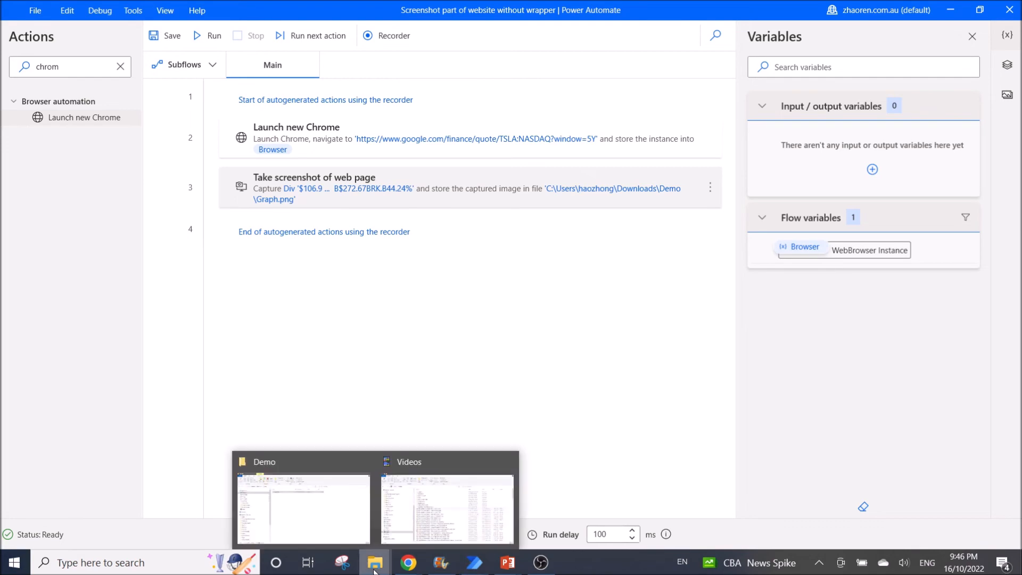
View Graph.png from the Demo folder in Photos, showing the Tesla chart, then minimize it.
{"action": "left_click", "coordinate": [303, 509]}
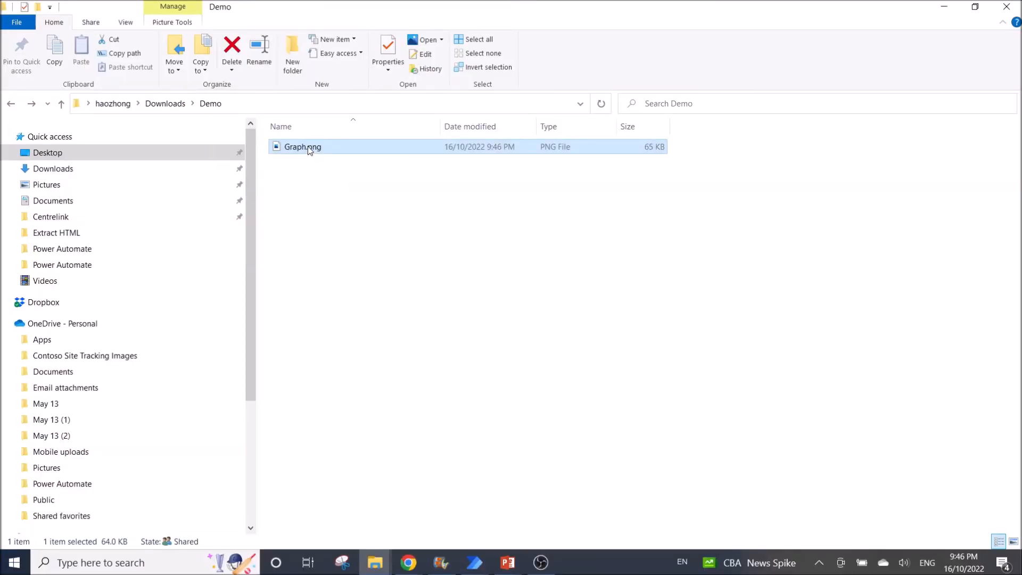
{"action": "double_click", "coordinate": [302, 147]}
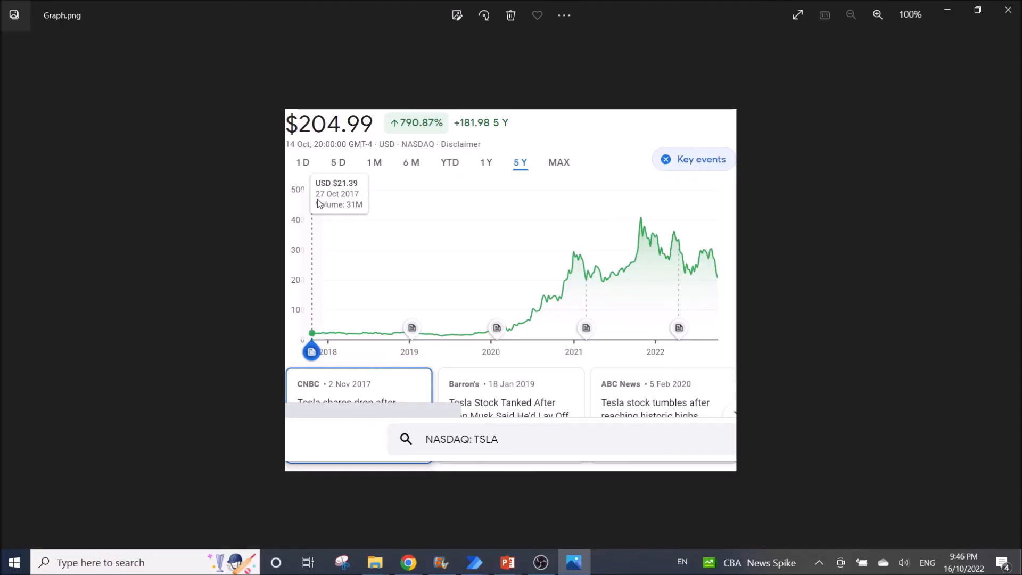
{"action": "mouse_move", "coordinate": [424, 353]}
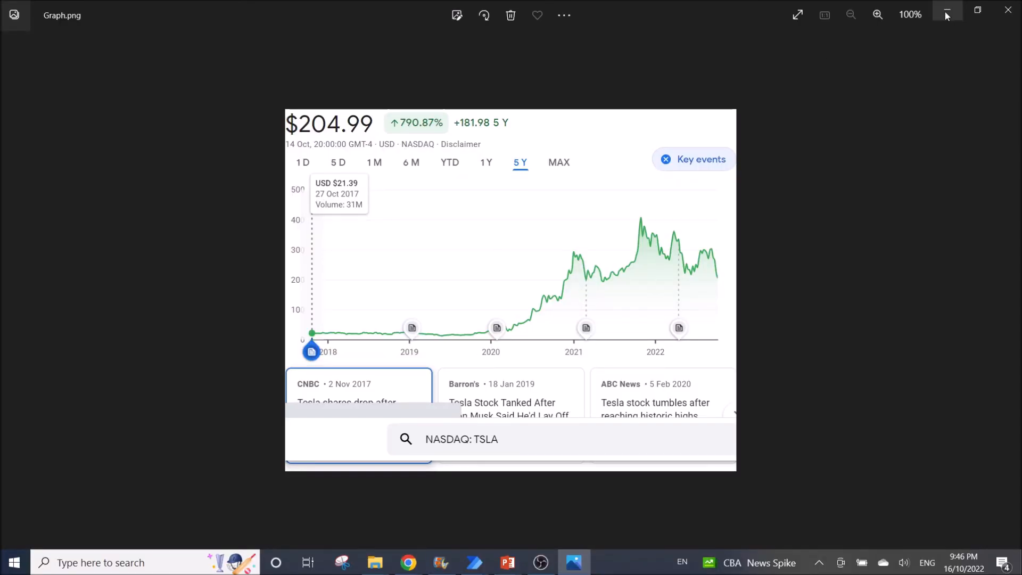
{"action": "mouse_move", "coordinate": [946, 15]}
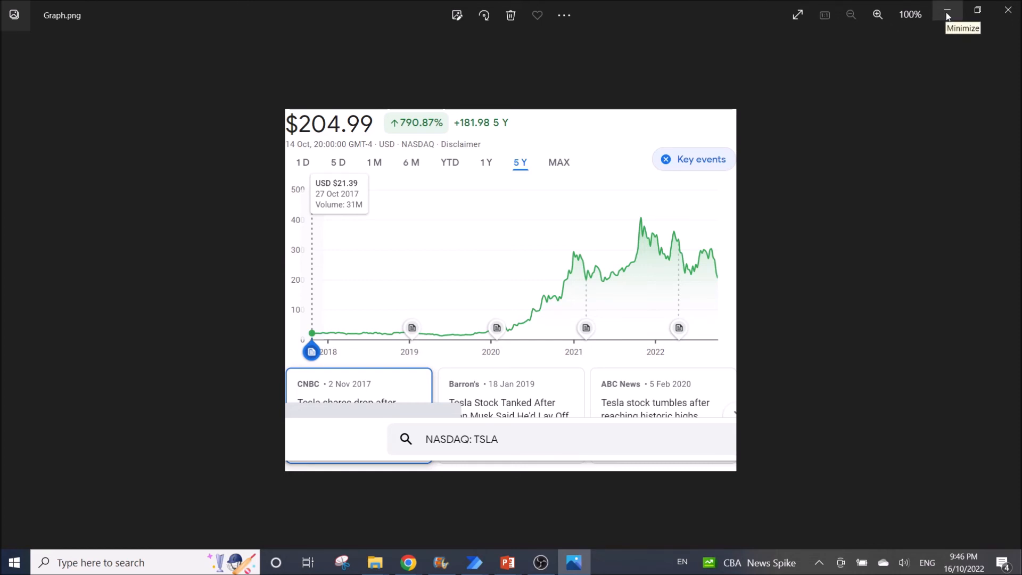
{"action": "left_click", "coordinate": [945, 14]}
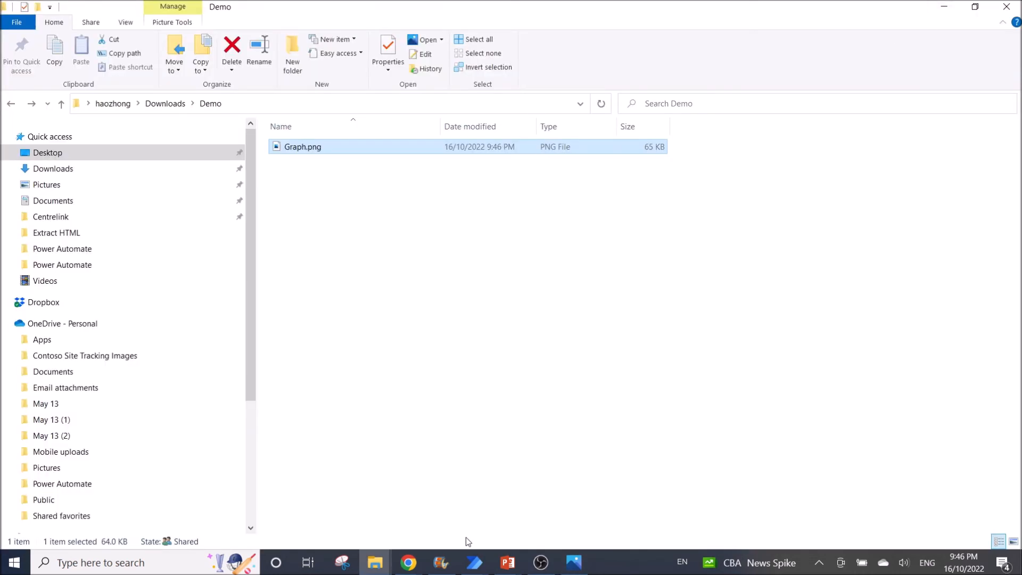
{"action": "mouse_move", "coordinate": [408, 562]}
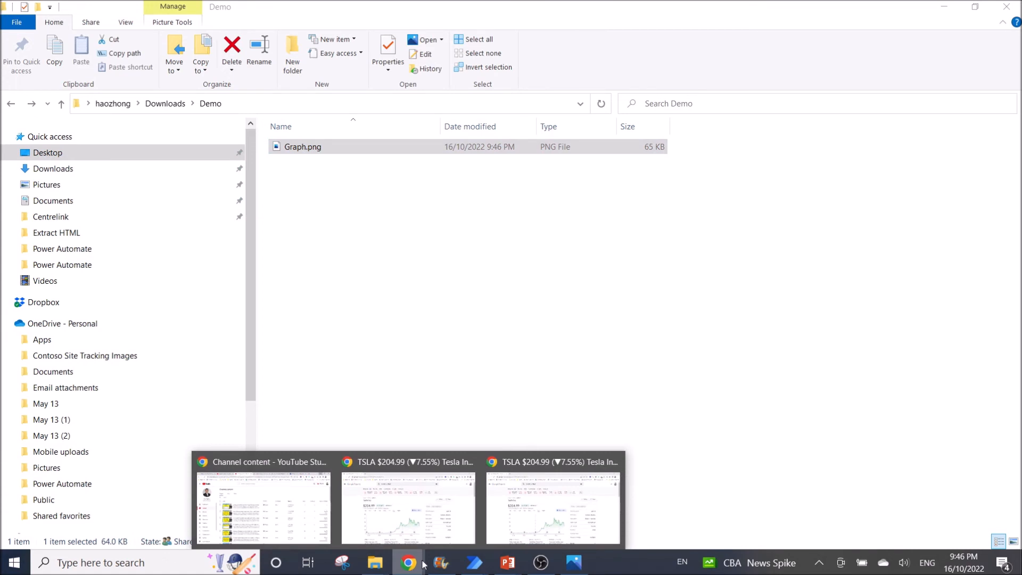
Change the Launch new Chrome action's Initial URL from TSLA to AMZN and save it.
{"action": "left_click", "coordinate": [472, 562]}
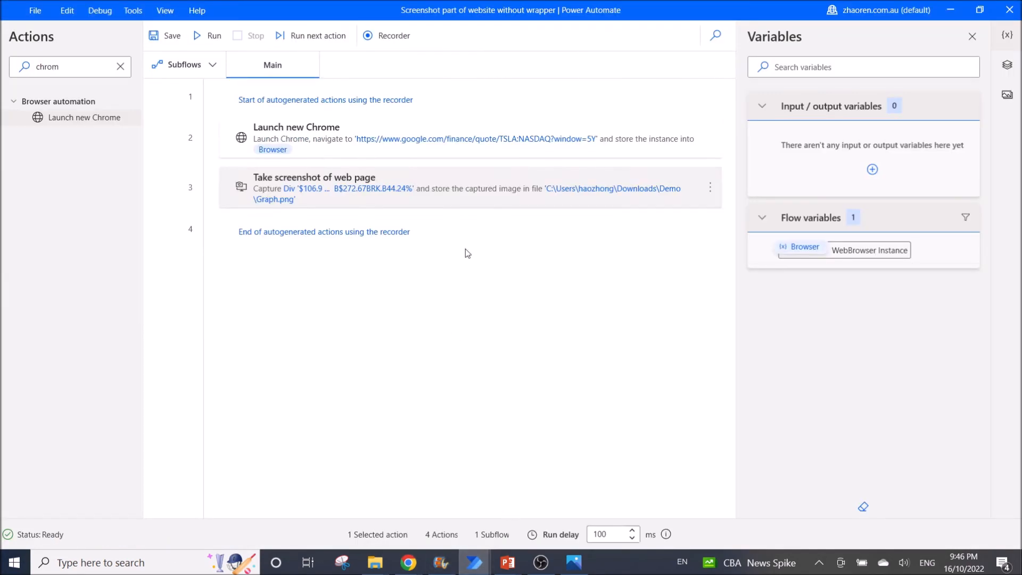
{"action": "double_click", "coordinate": [296, 137]}
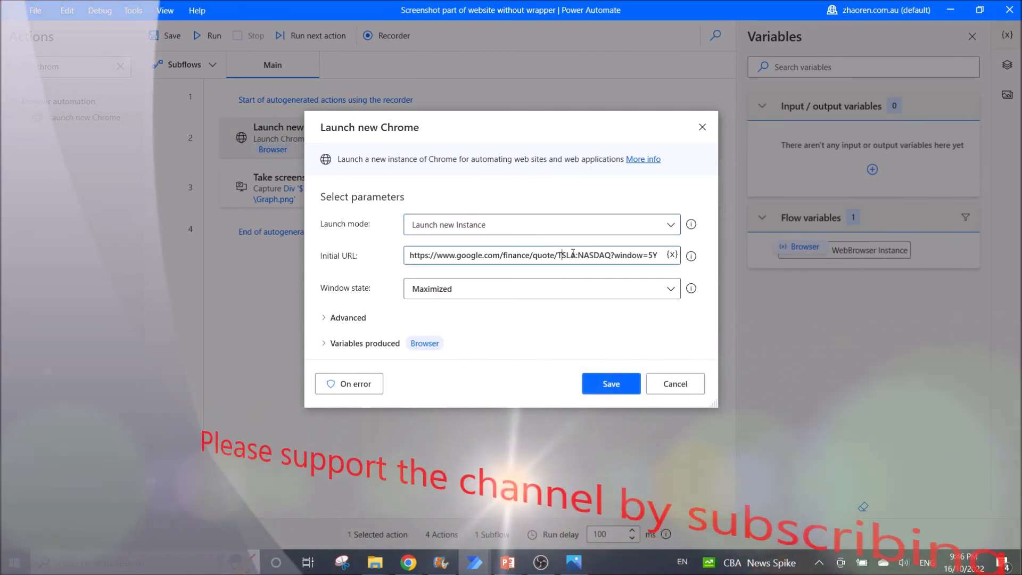
{"action": "mouse_move", "coordinate": [650, 298]}
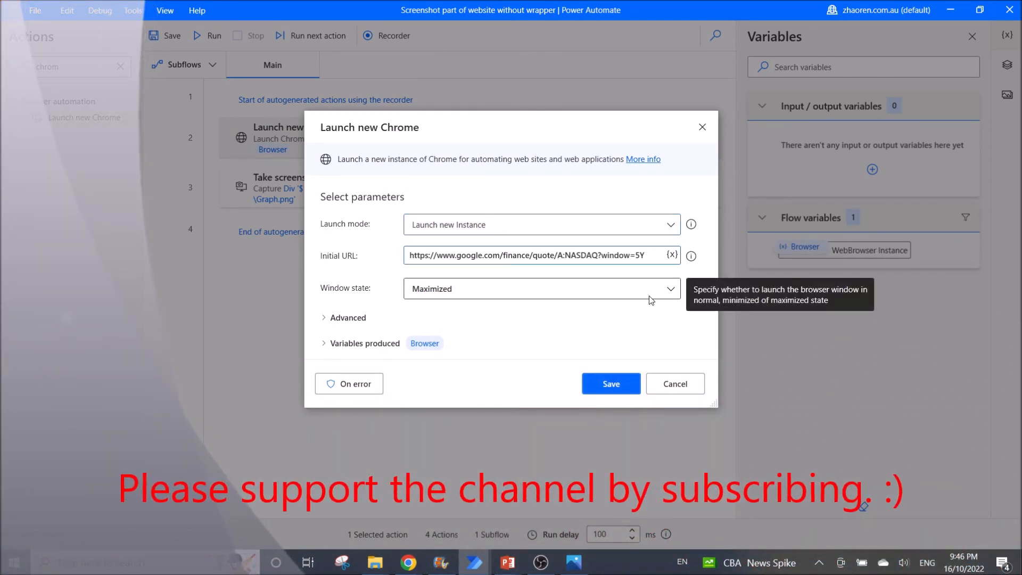
{"action": "type", "text": "AMZN"}
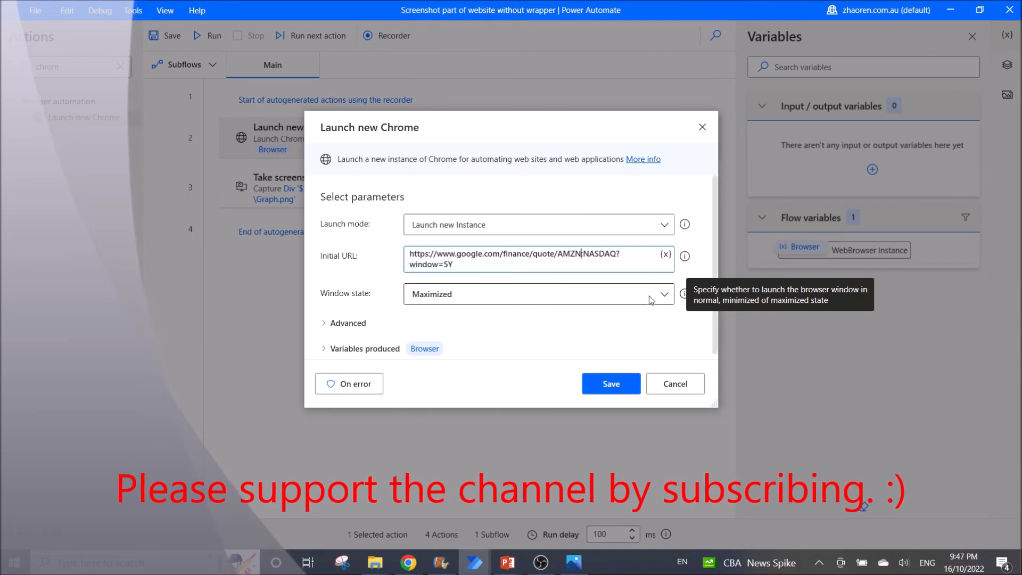
{"action": "left_click", "coordinate": [610, 383]}
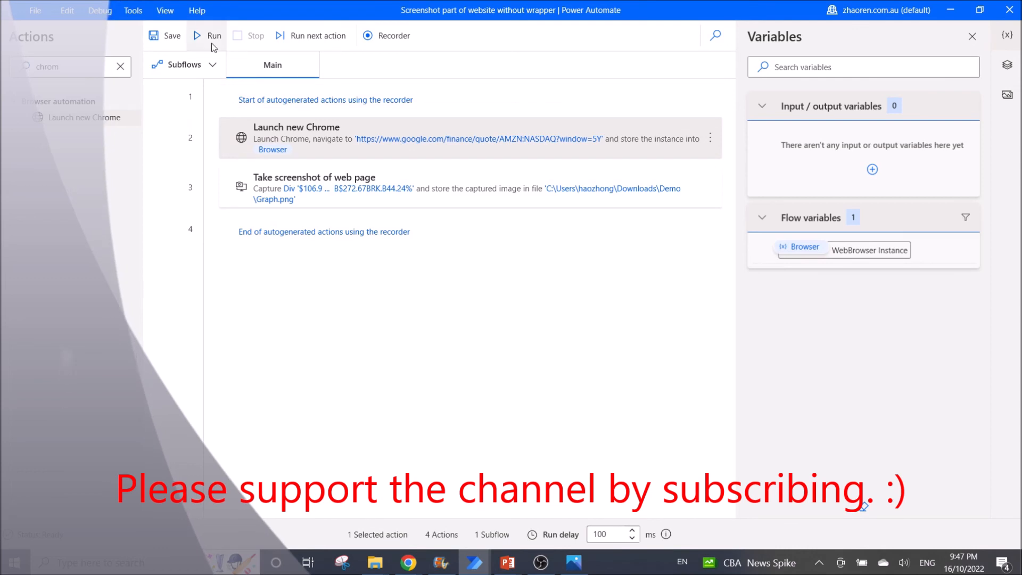
Run the flow so Chrome opens Amazon's Google Finance five-year chart and captures it.
{"action": "left_click", "coordinate": [208, 35]}
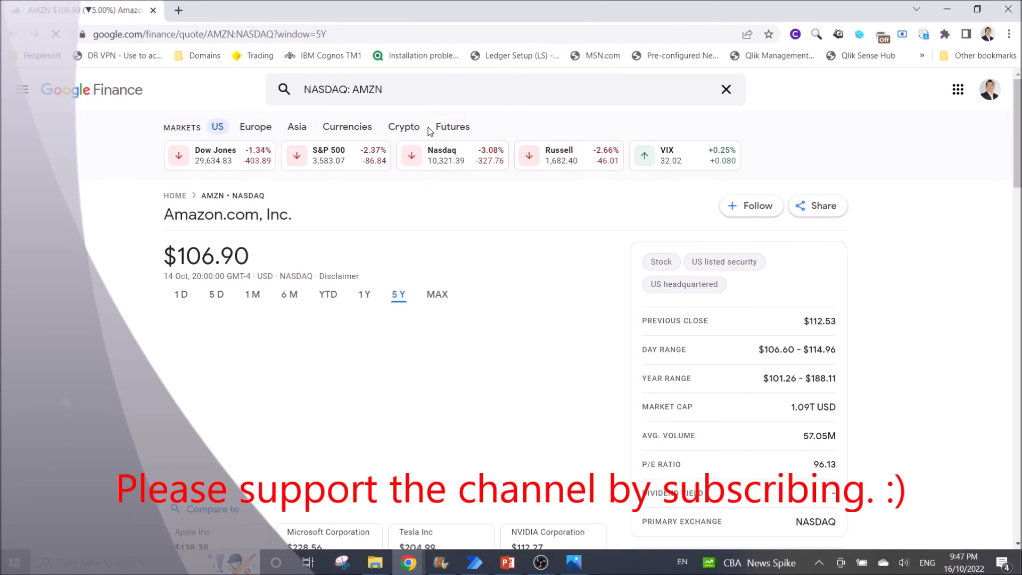
{"action": "scroll", "scroll_direction": "down", "scroll_amount": 3}
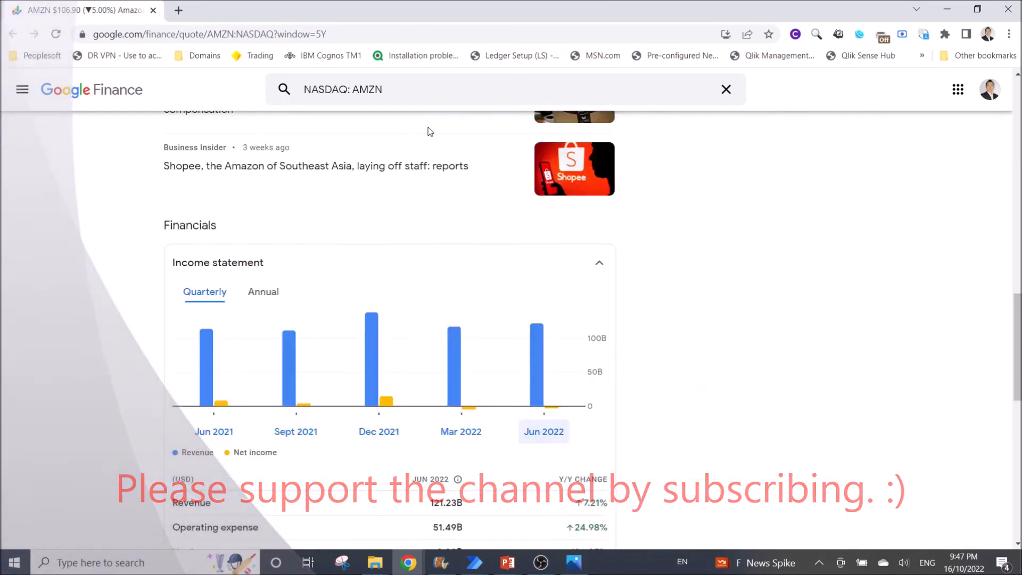
{"action": "scroll", "scroll_direction": "up", "scroll_amount": 3}
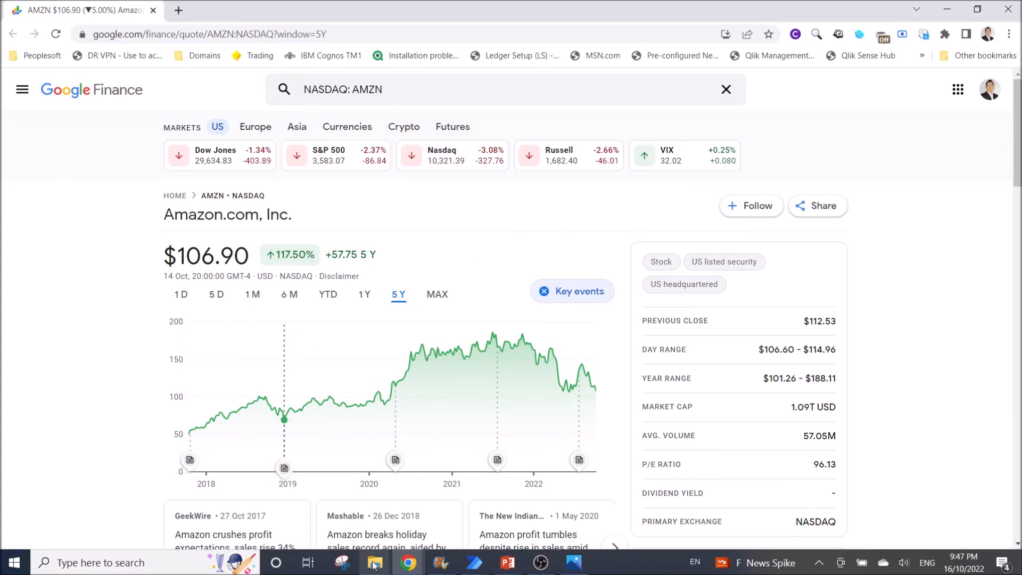
{"action": "mouse_move", "coordinate": [375, 562]}
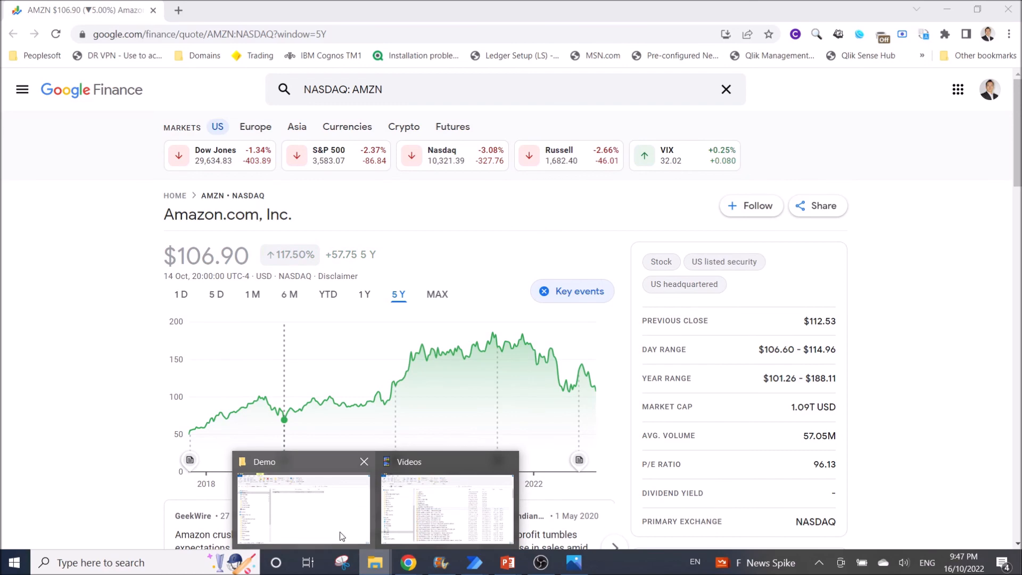
Reopen Graph.png from the Demo folder, now showing Amazon's five-year chart.
{"action": "left_click", "coordinate": [302, 509]}
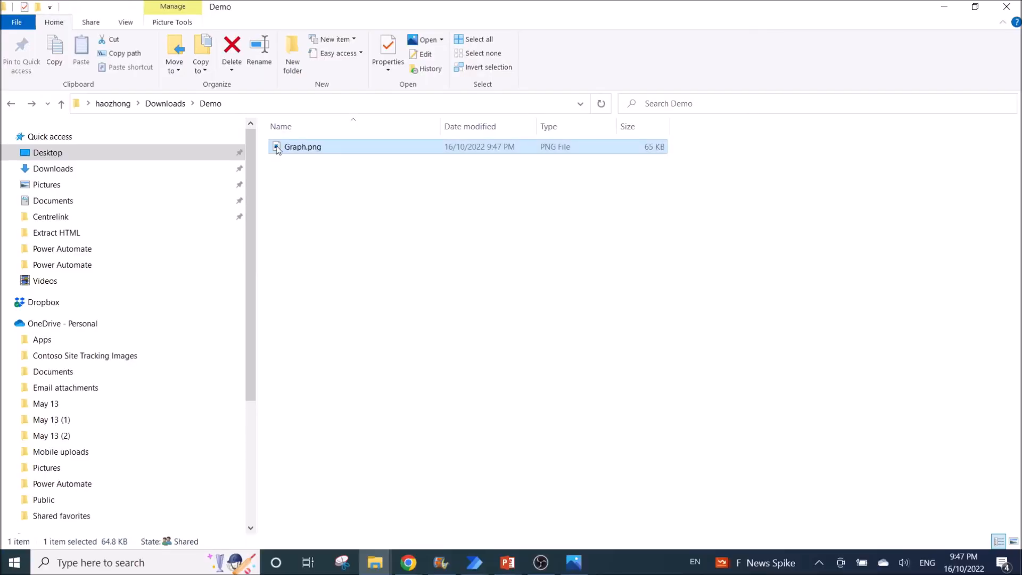
{"action": "double_click", "coordinate": [303, 146]}
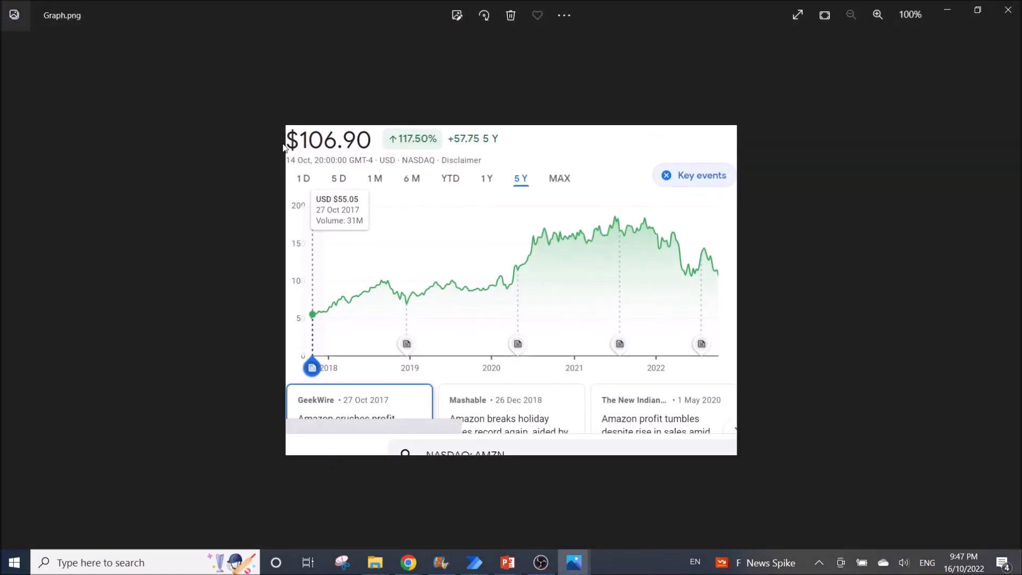
{"action": "mouse_move", "coordinate": [482, 187]}
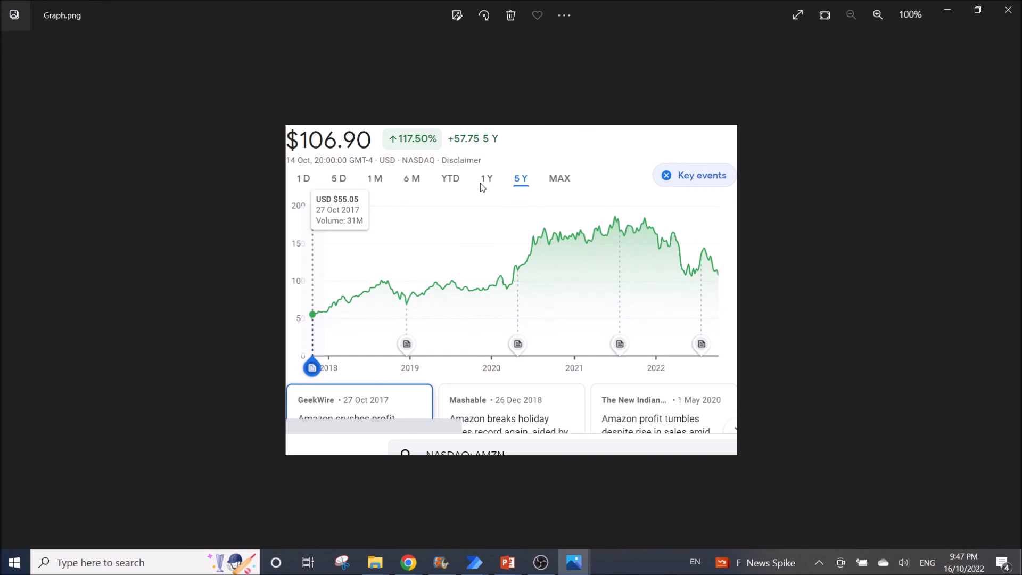
{"action": "mouse_move", "coordinate": [425, 210]}
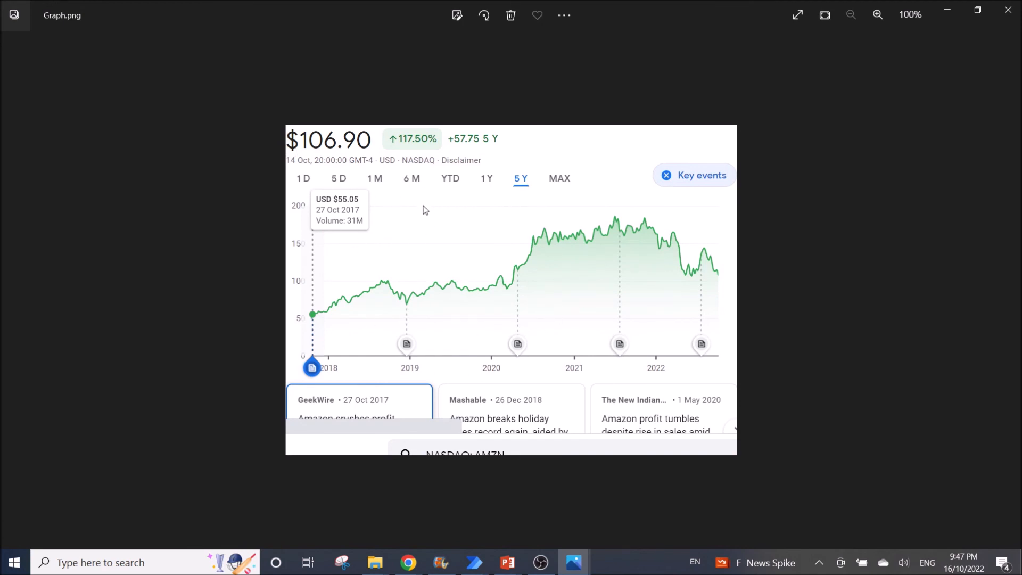
{"action": "mouse_move", "coordinate": [497, 279]}
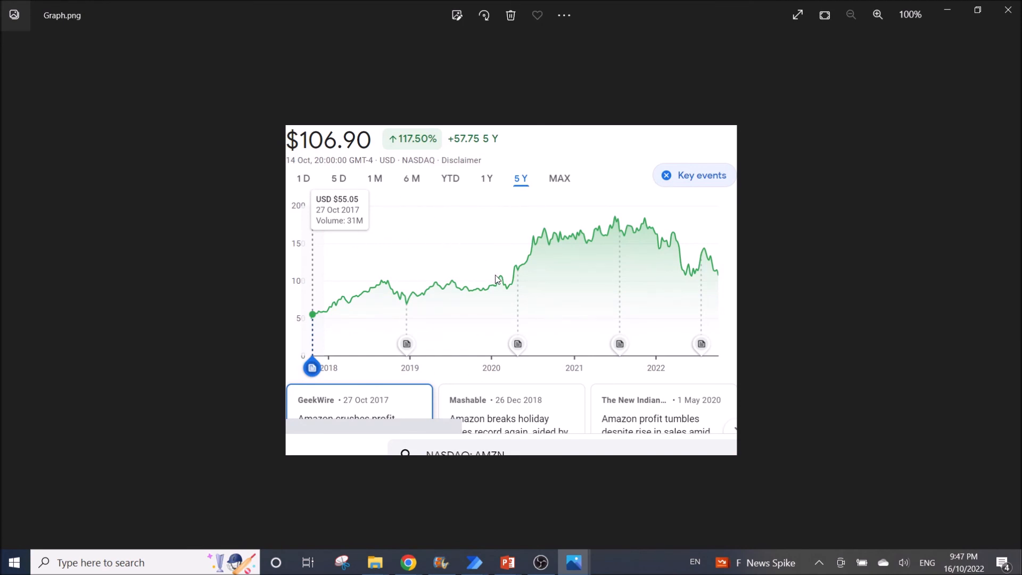
{"action": "mouse_move", "coordinate": [417, 545]}
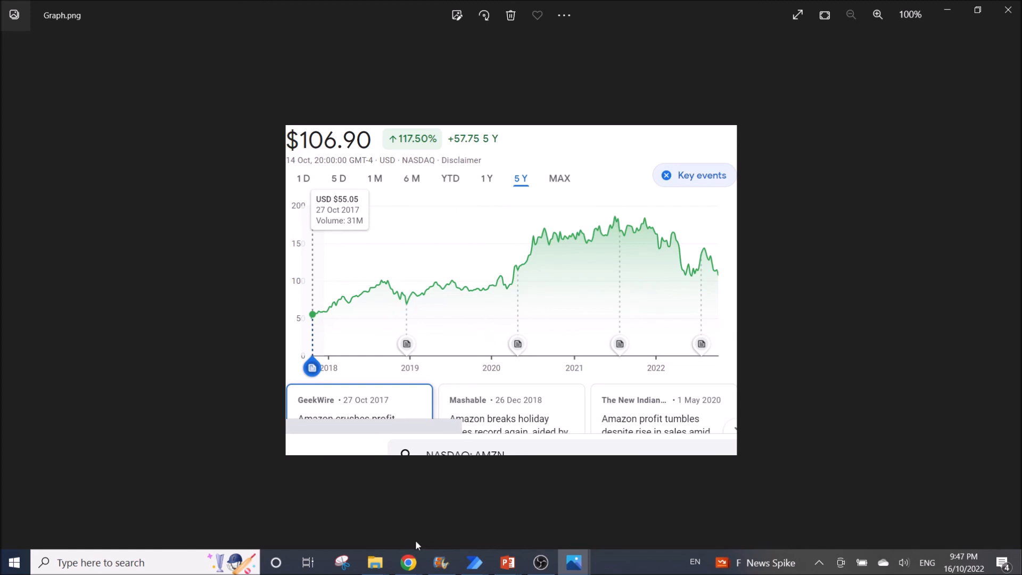
{"action": "mouse_move", "coordinate": [407, 562]}
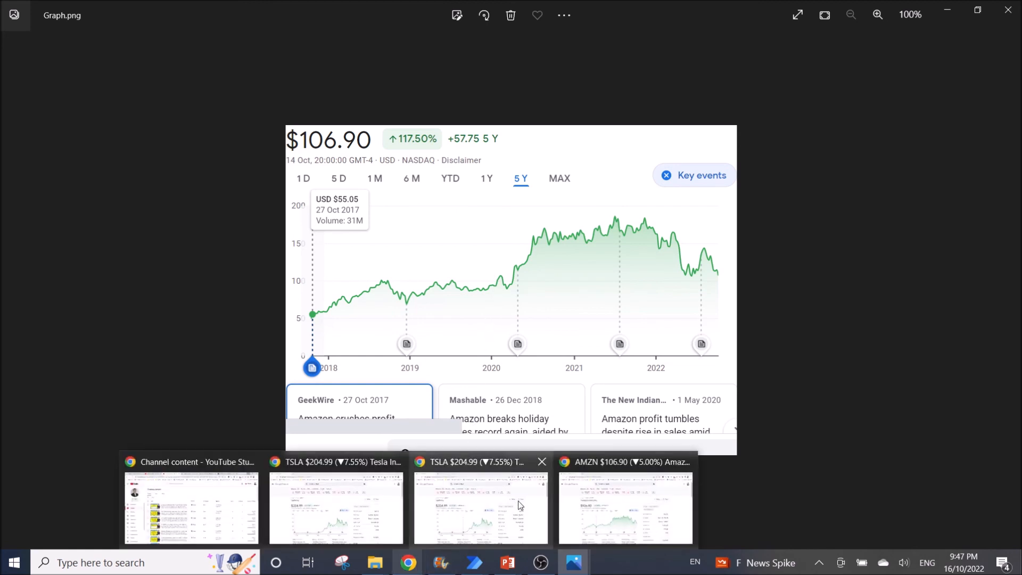
{"action": "mouse_move", "coordinate": [653, 353]}
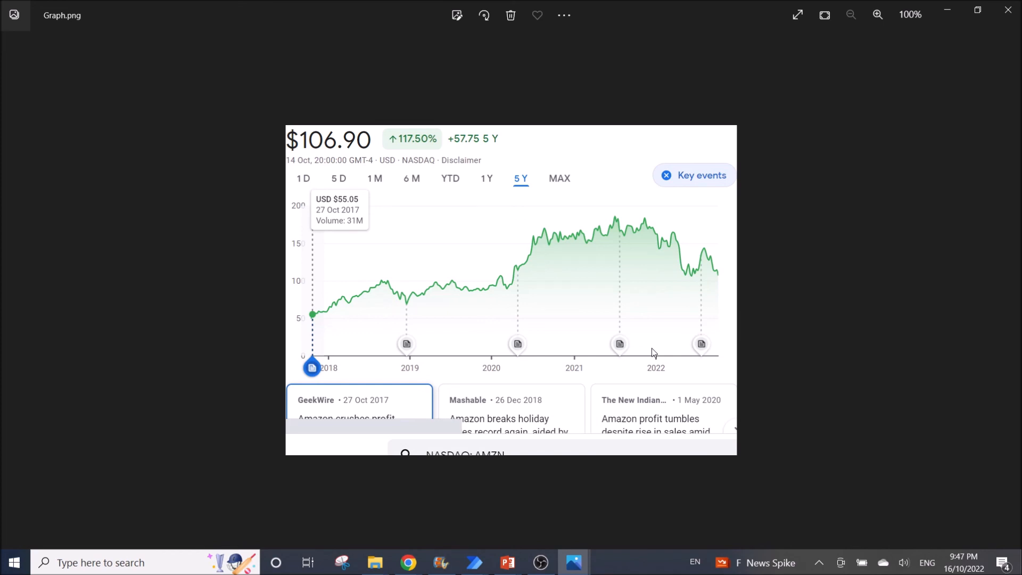
{"action": "mouse_move", "coordinate": [643, 361]}
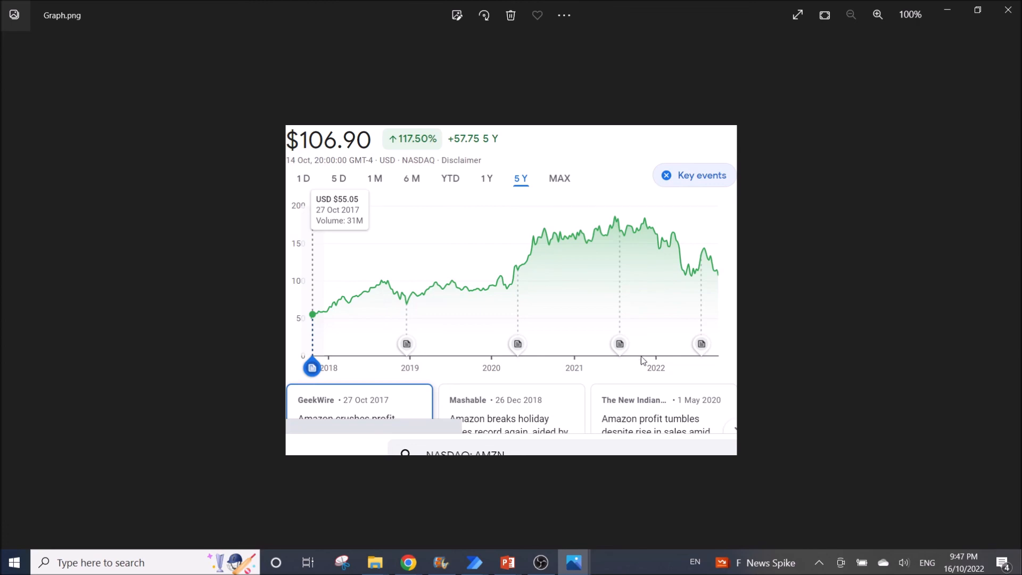